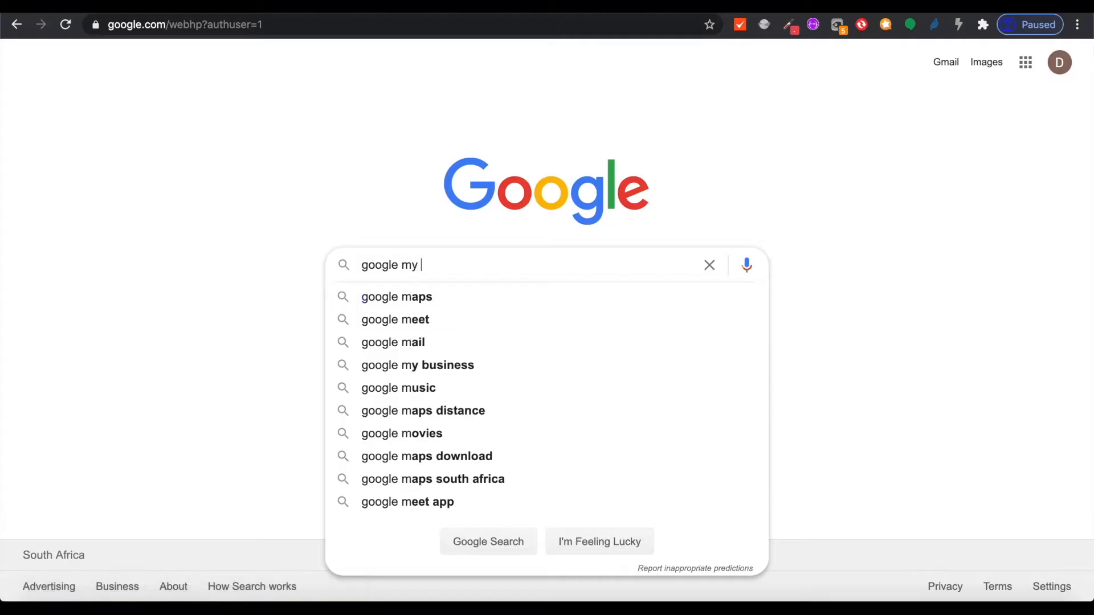
Search Google for 'google my business' and reach its overview page
type("business")
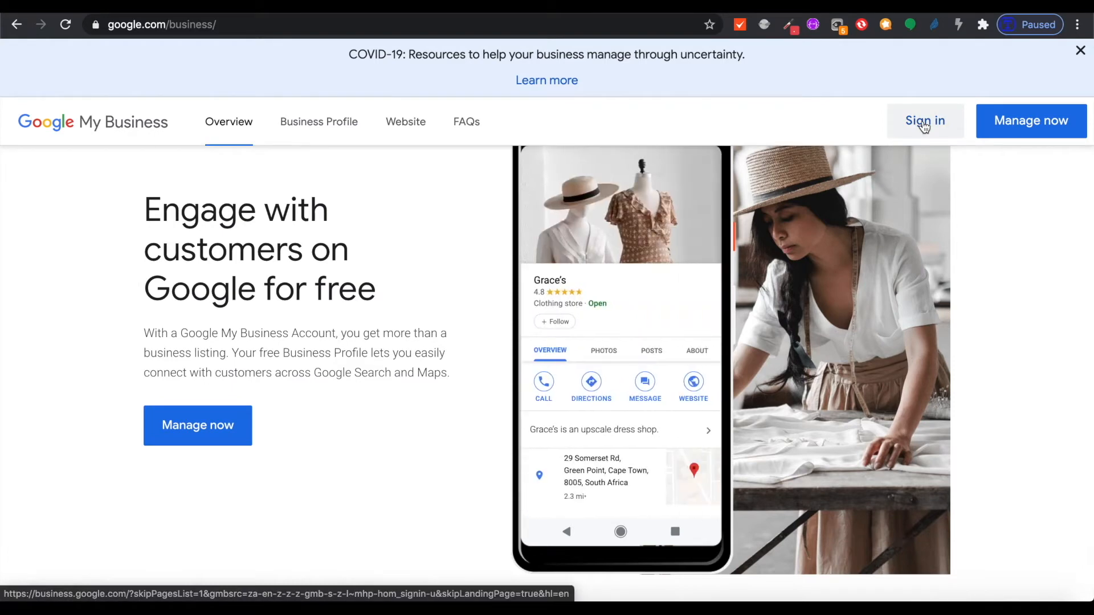
mouse_move(409, 444)
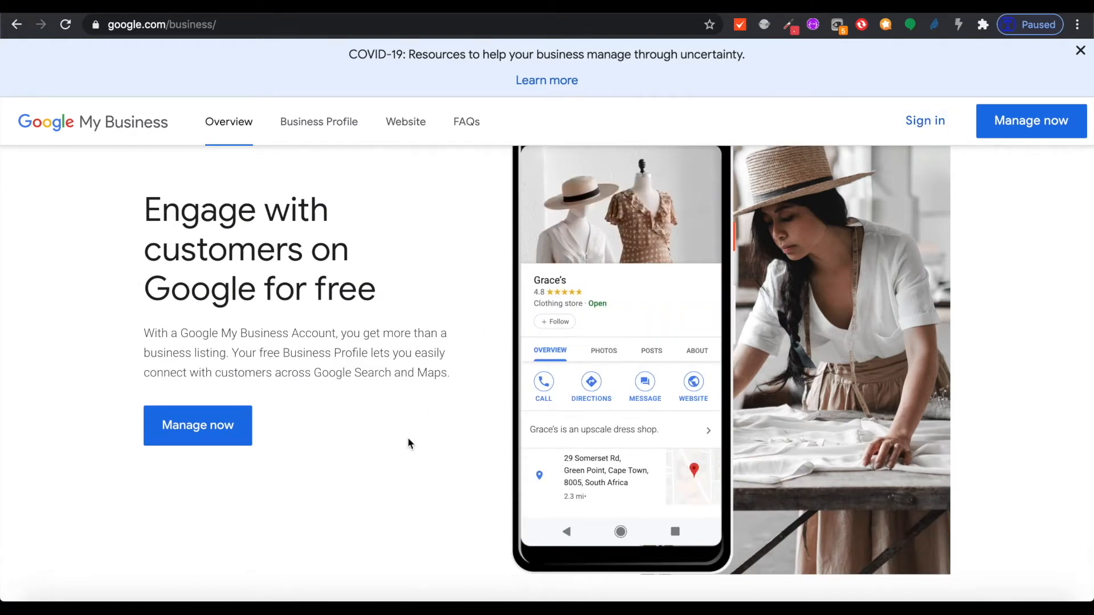
mouse_move(410, 300)
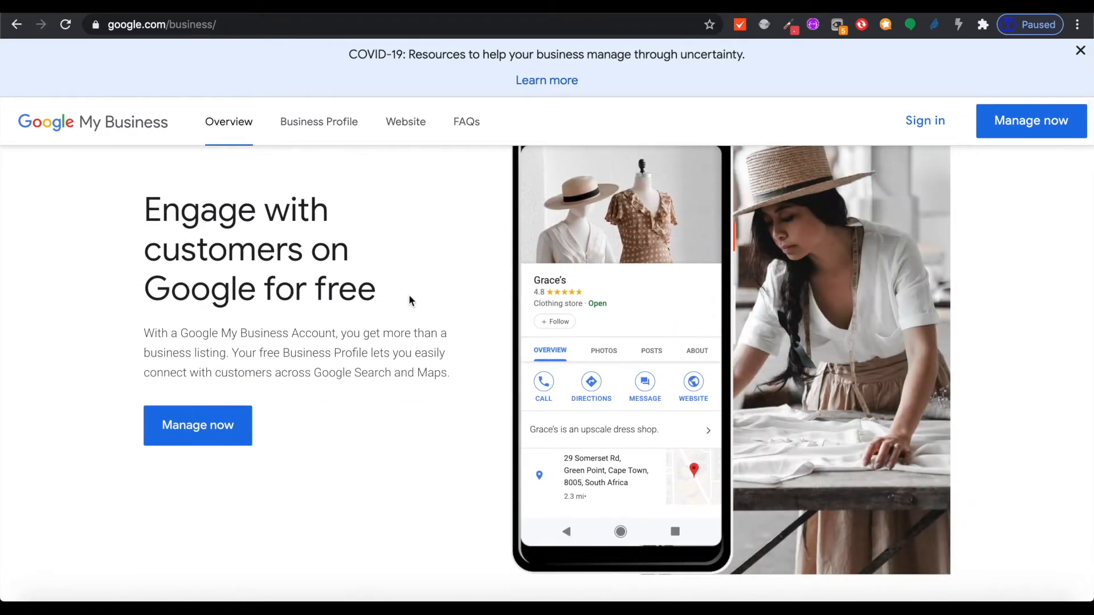
Review the overview page and choose Manage now to reach the find-your-business setup
double_click(341, 288)
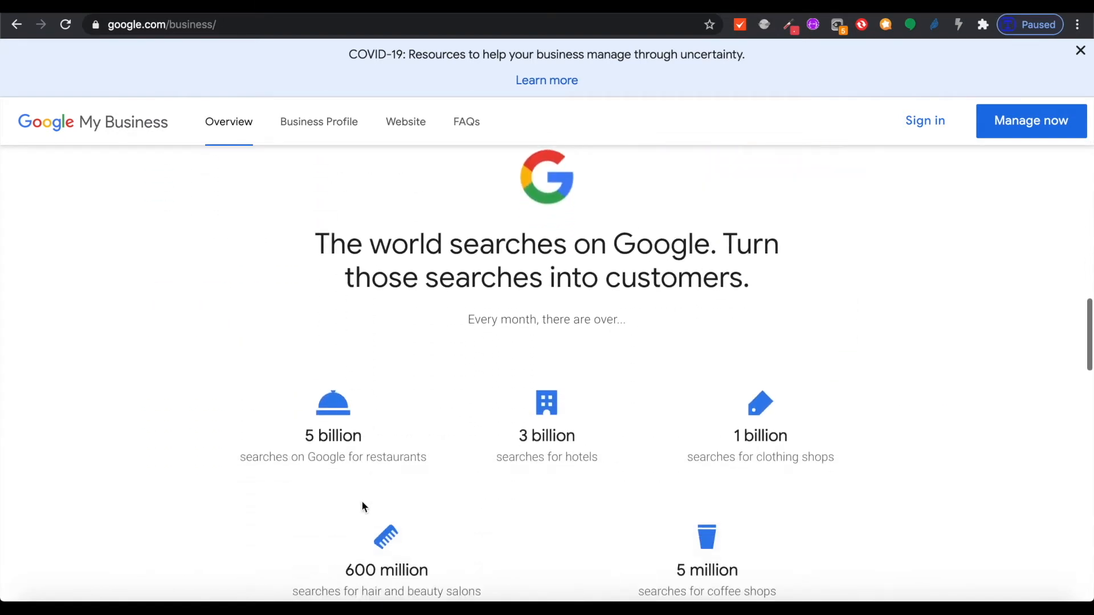
scroll("down", 3)
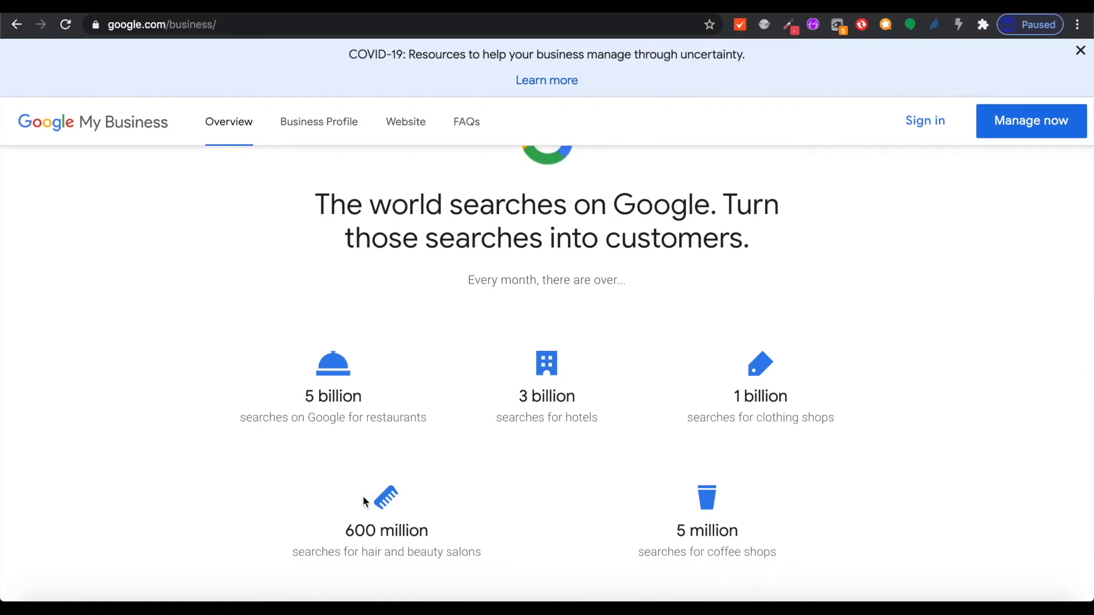
mouse_move(452, 429)
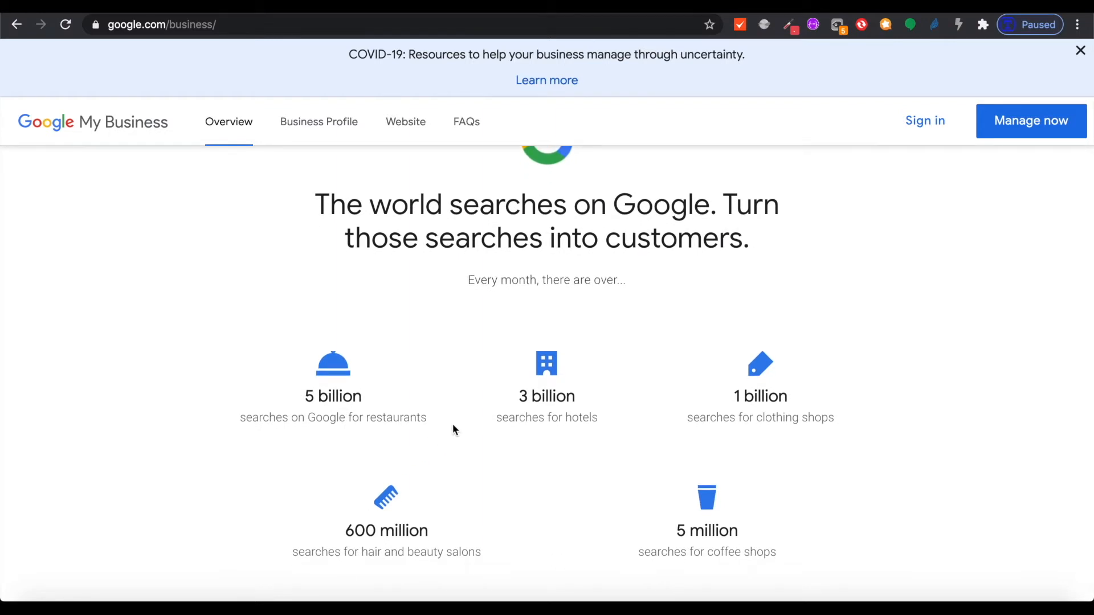
scroll("down", 3)
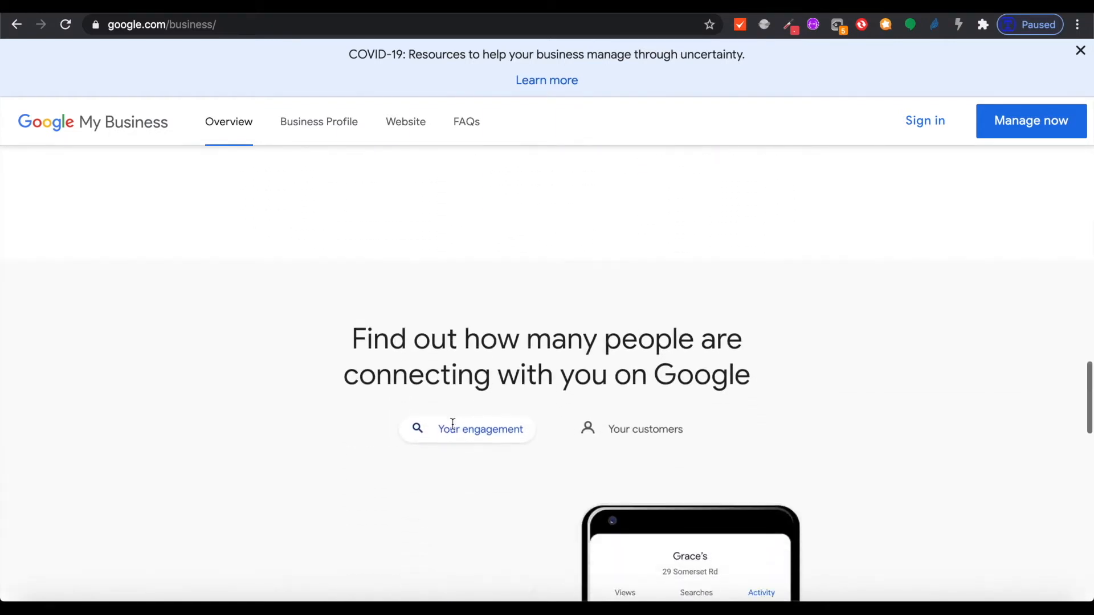
scroll("down", 3)
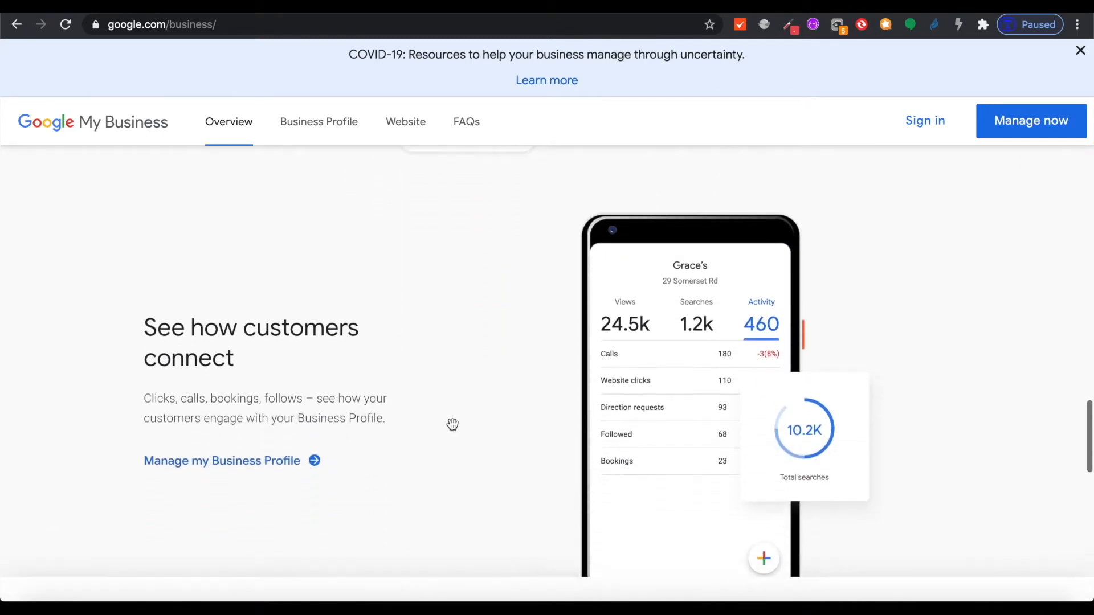
scroll("down", 3)
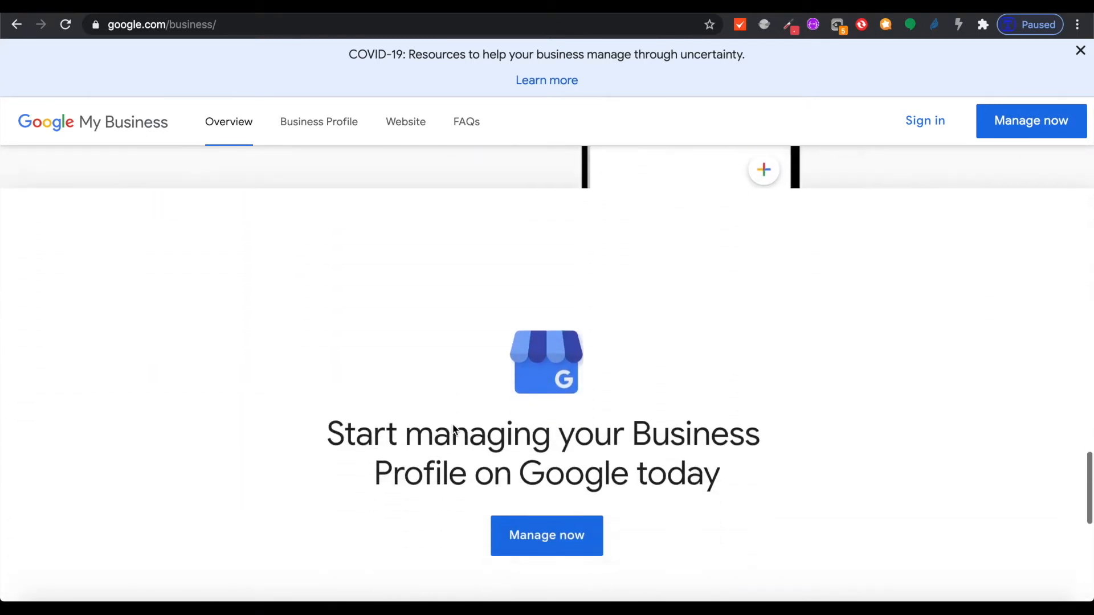
scroll("up", 3)
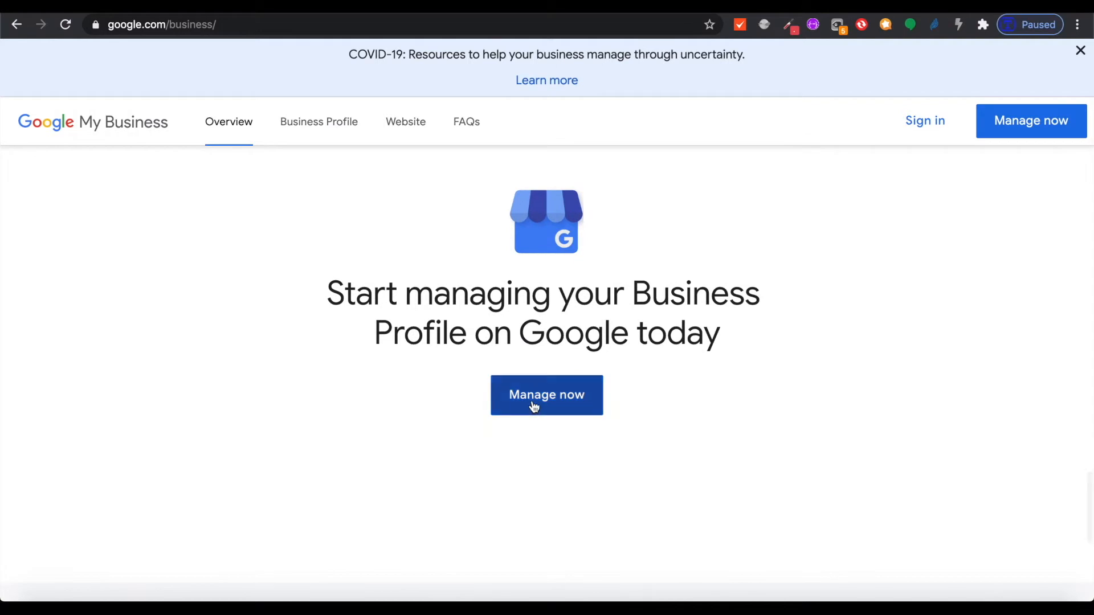
left_click(546, 395)
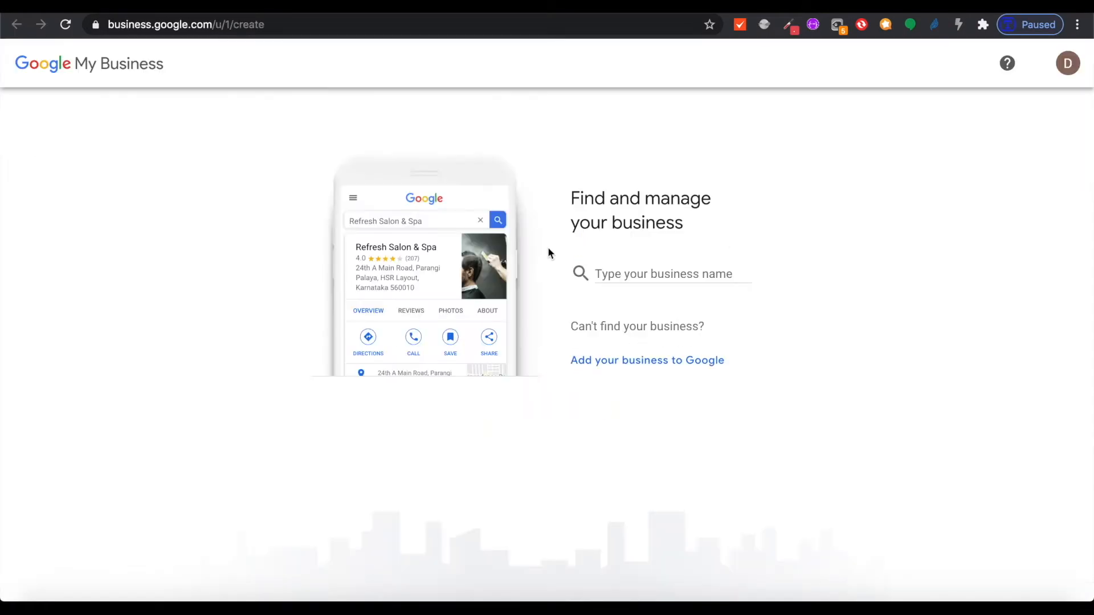
Enter 'House of Bakwena' as the business name for a new listing
left_click(660, 273)
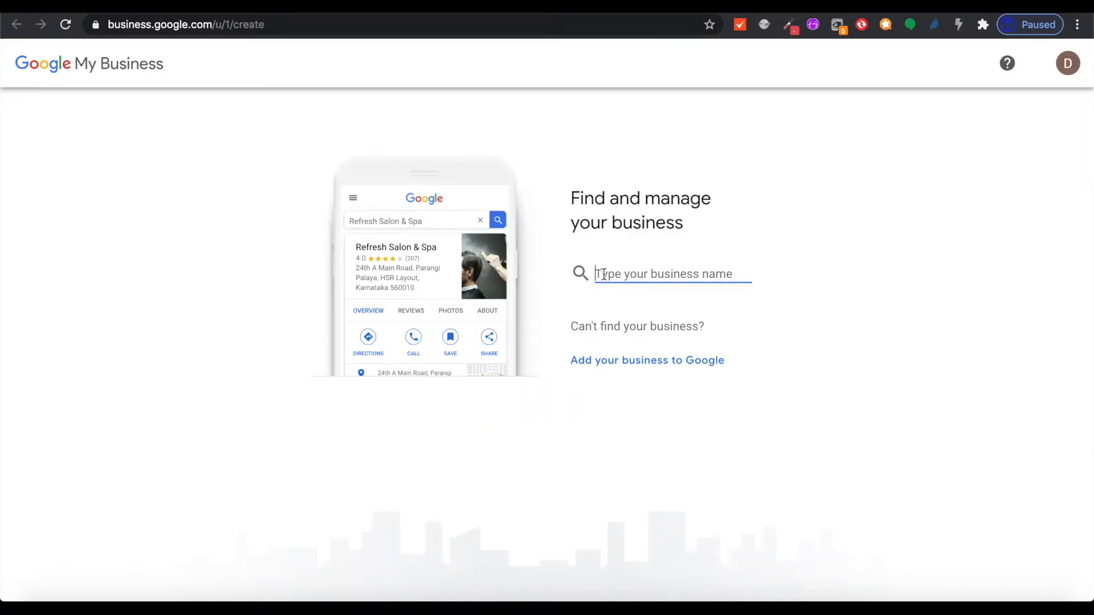
type("House of B")
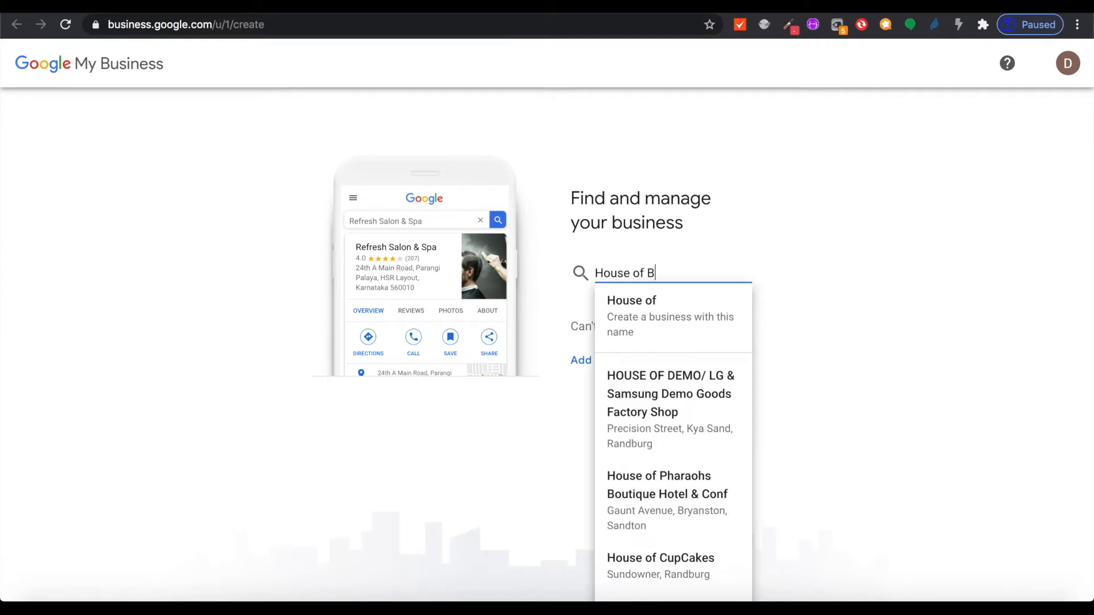
type("akwena")
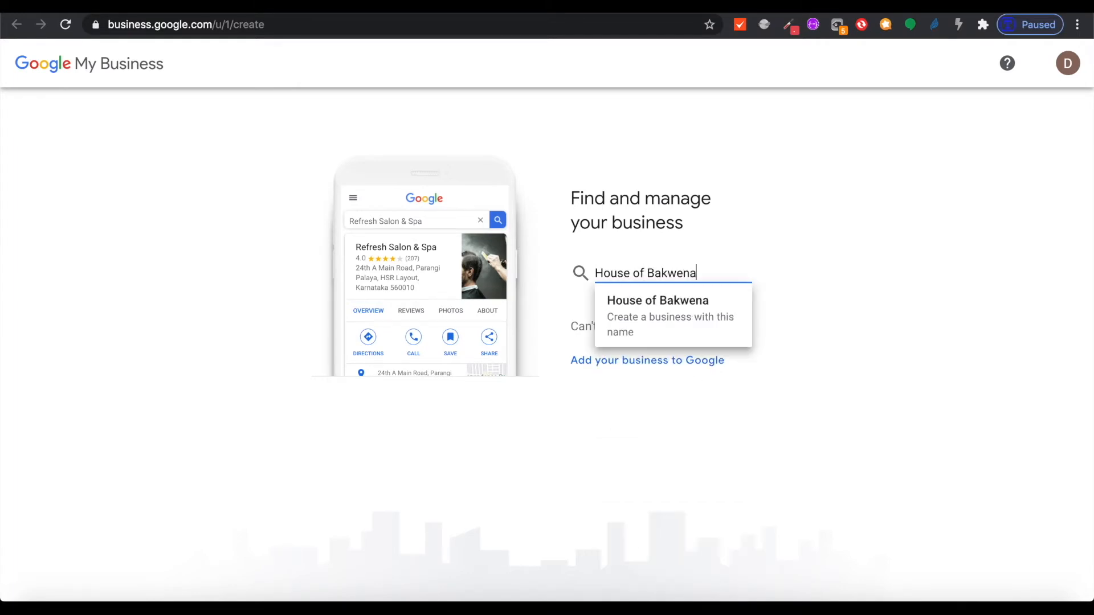
mouse_move(679, 310)
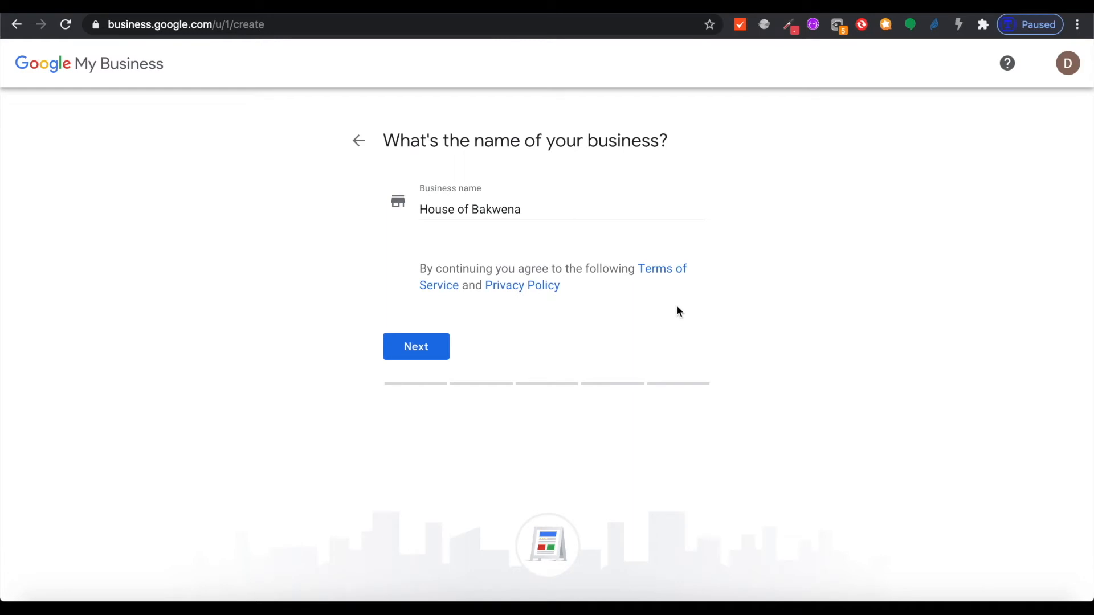
mouse_move(522, 227)
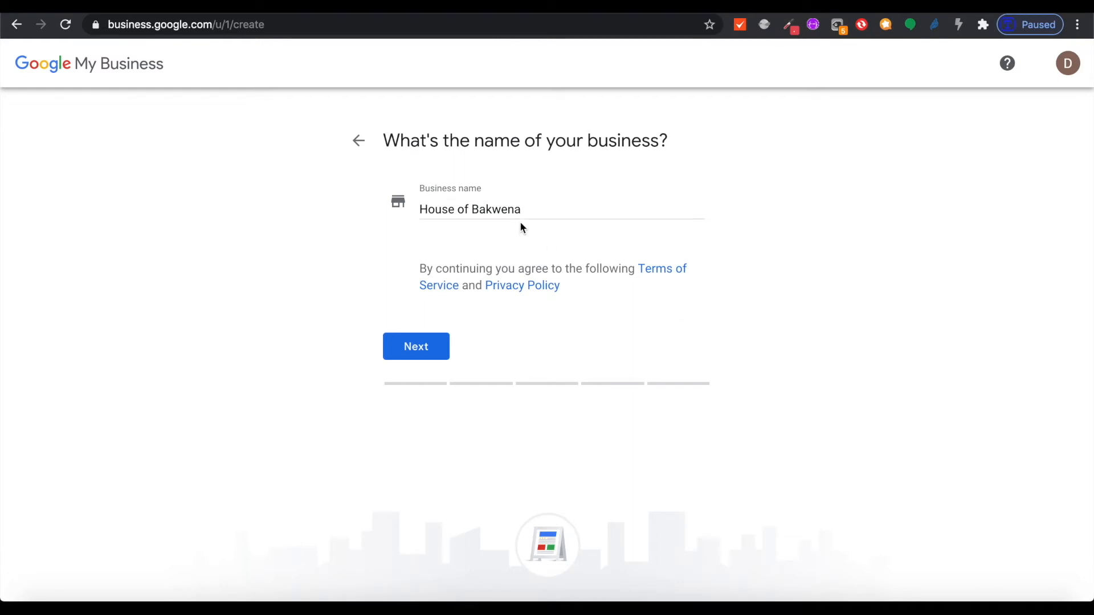
mouse_move(455, 342)
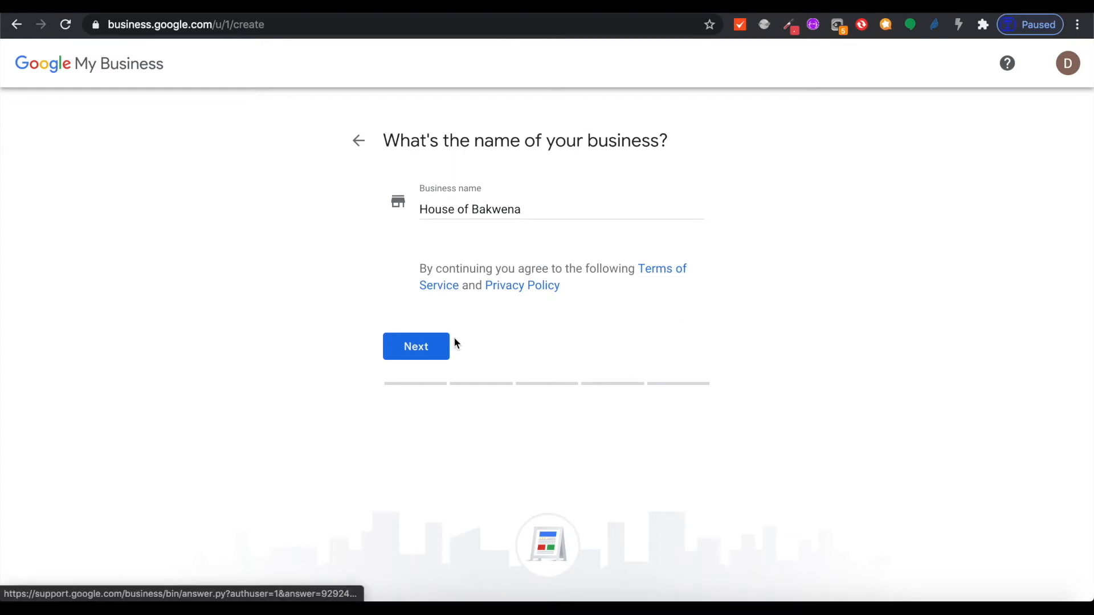
Confirm 'House of Bakwena' as the name and continue to the category step
left_click(416, 346)
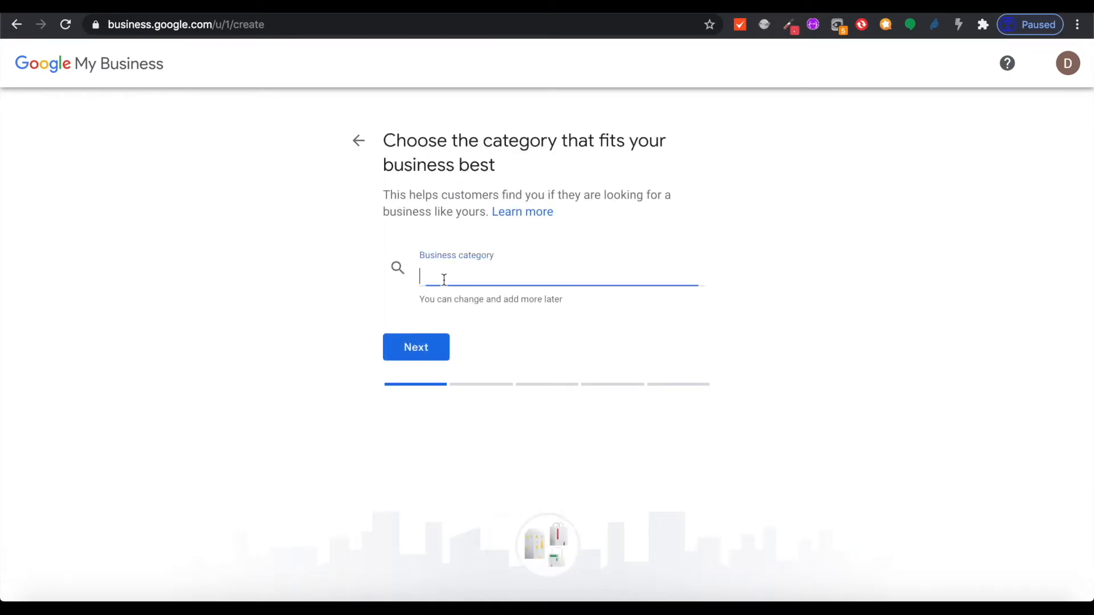
Search 'online store', set the category to Handbags shop and continue
type("online store")
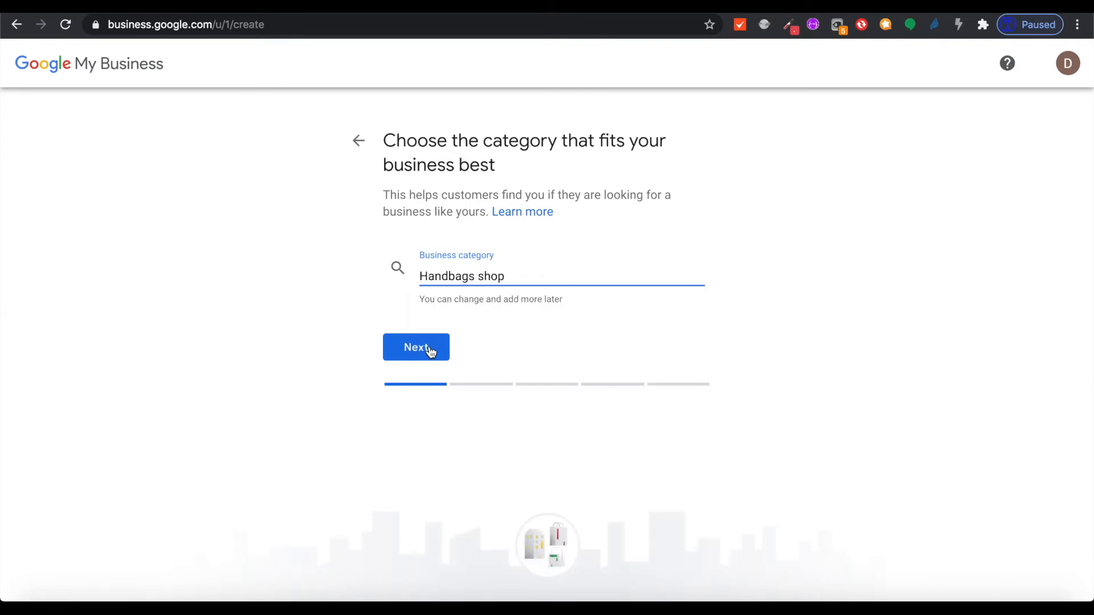
left_click(416, 347)
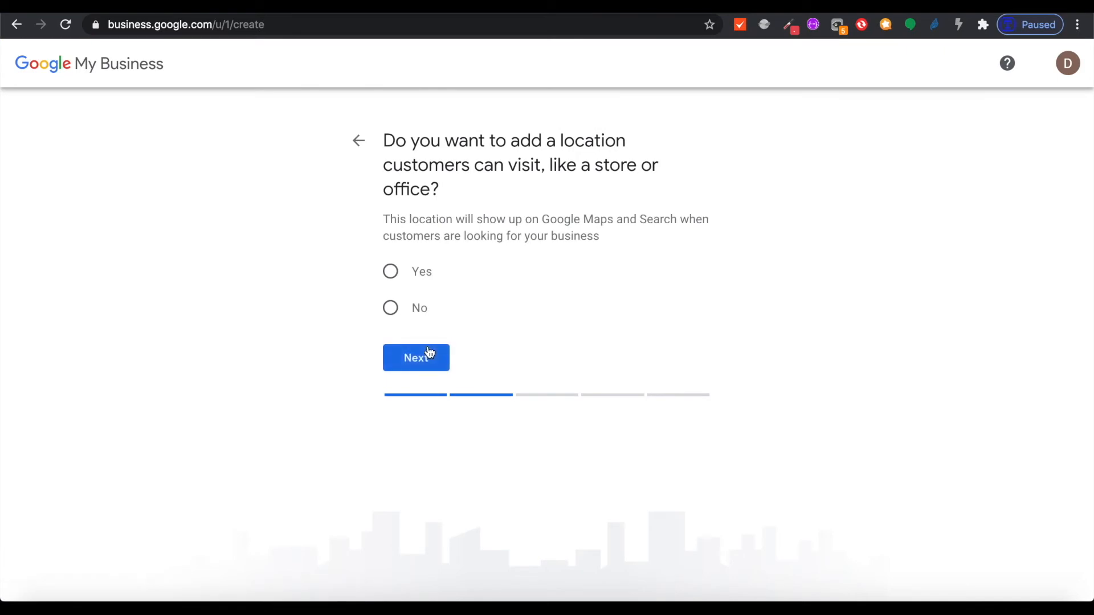
mouse_move(644, 225)
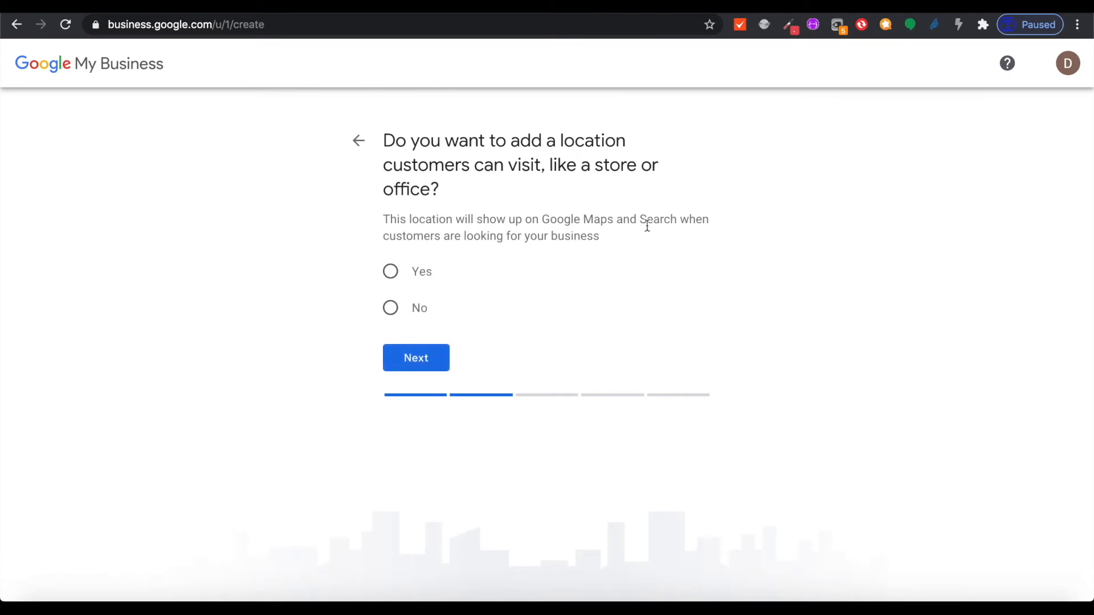
mouse_move(578, 269)
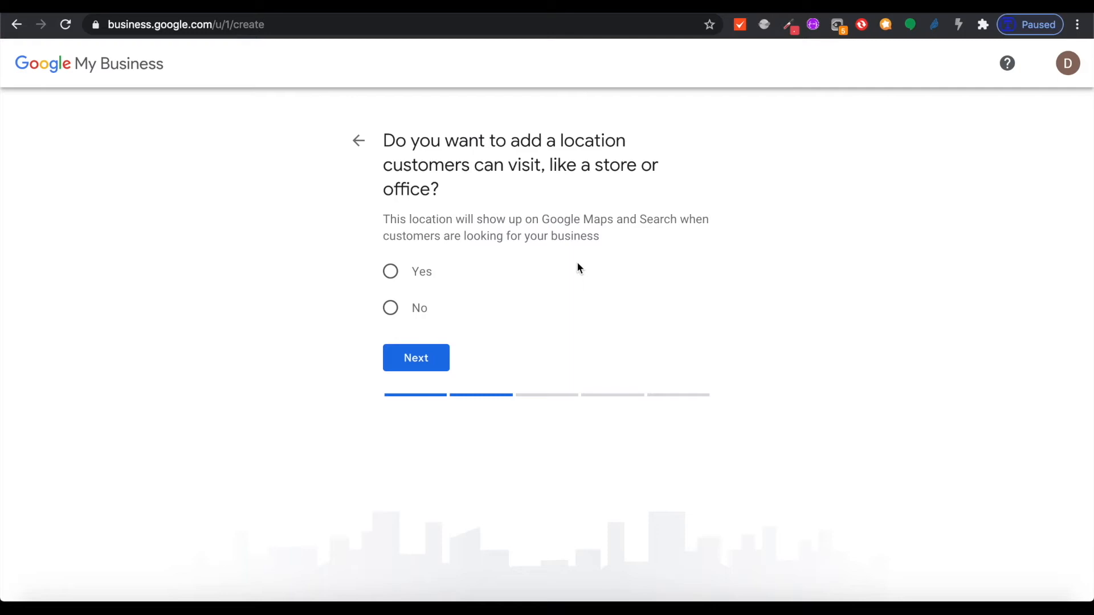
Answer No to a customer-visitable location and continue to service areas
left_click(389, 308)
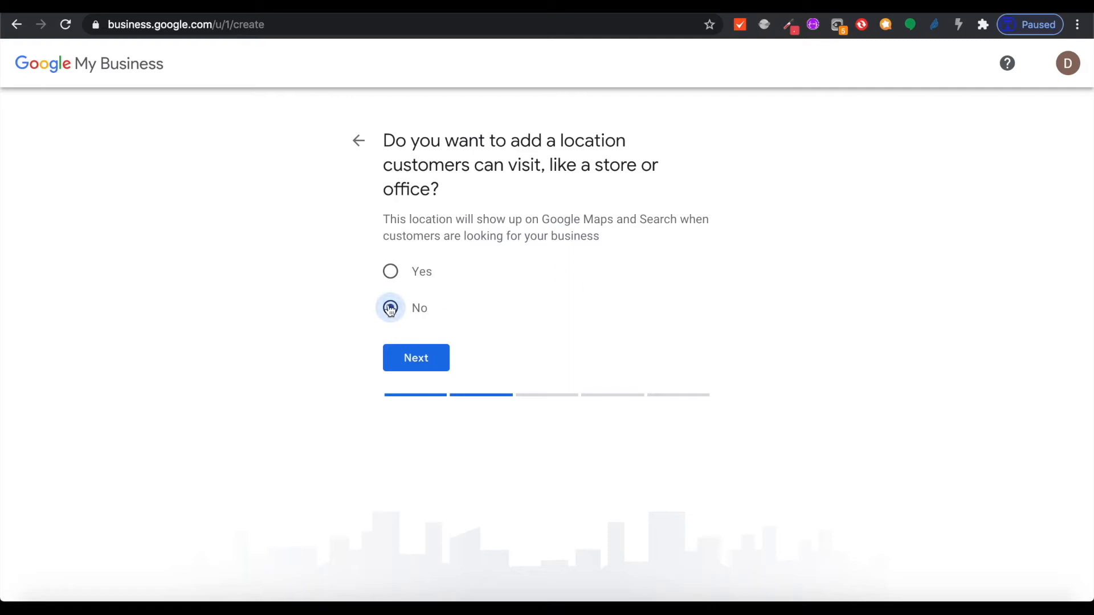
left_click(416, 357)
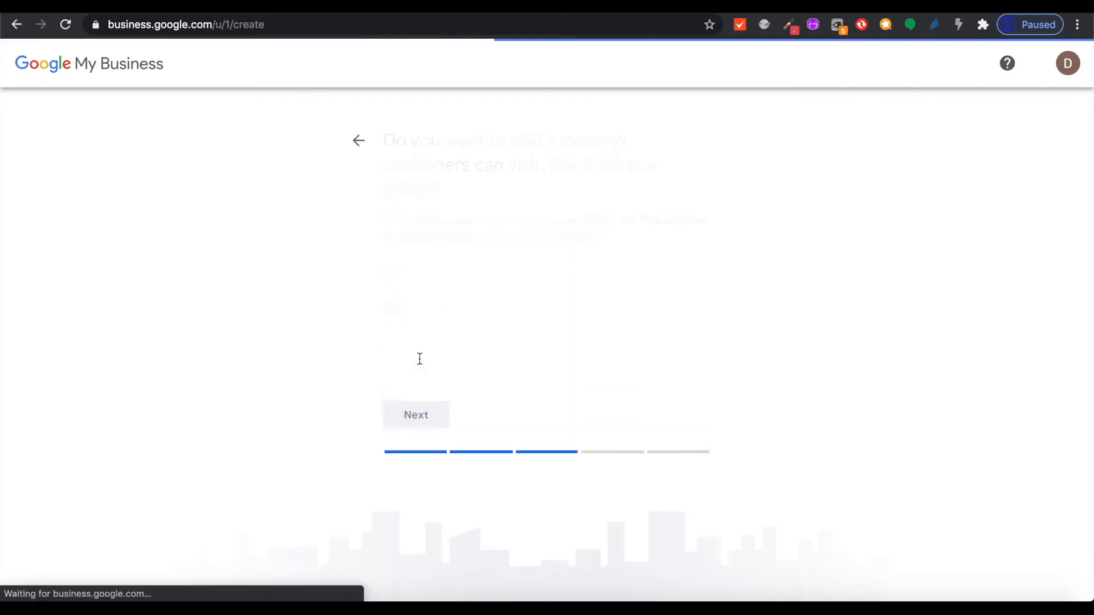
left_click(416, 414)
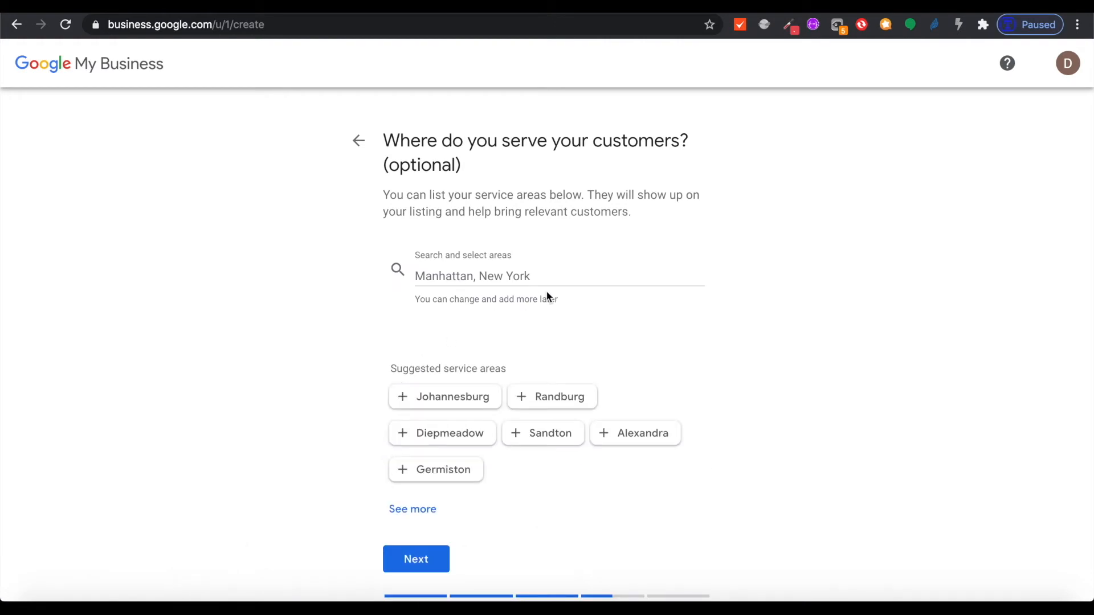
Set South Africa as the service area instead of Johannesburg and continue
left_click(444, 396)
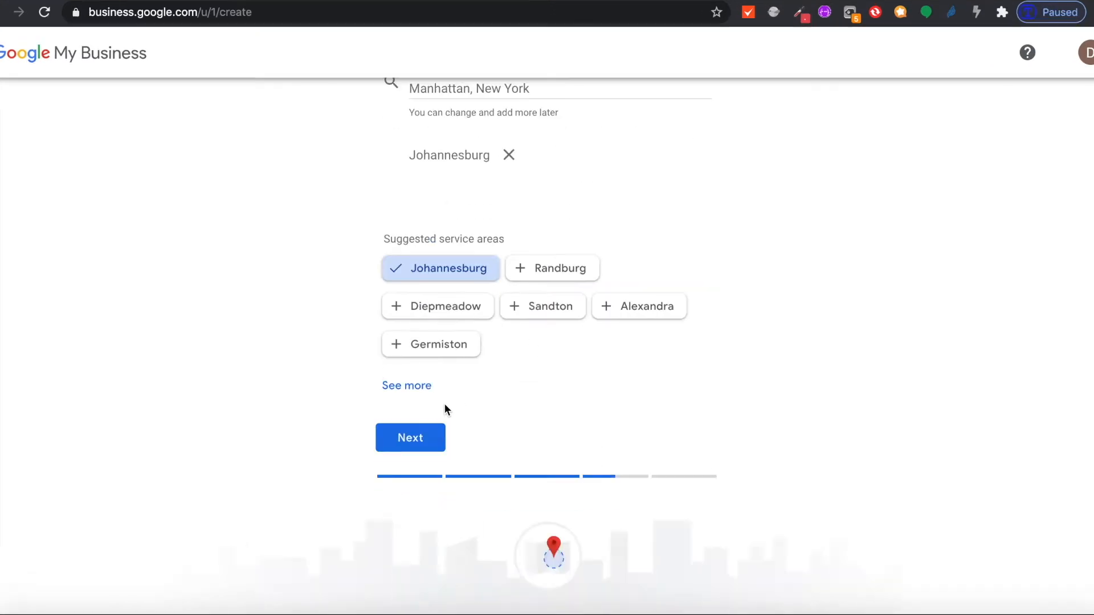
left_click(440, 267)
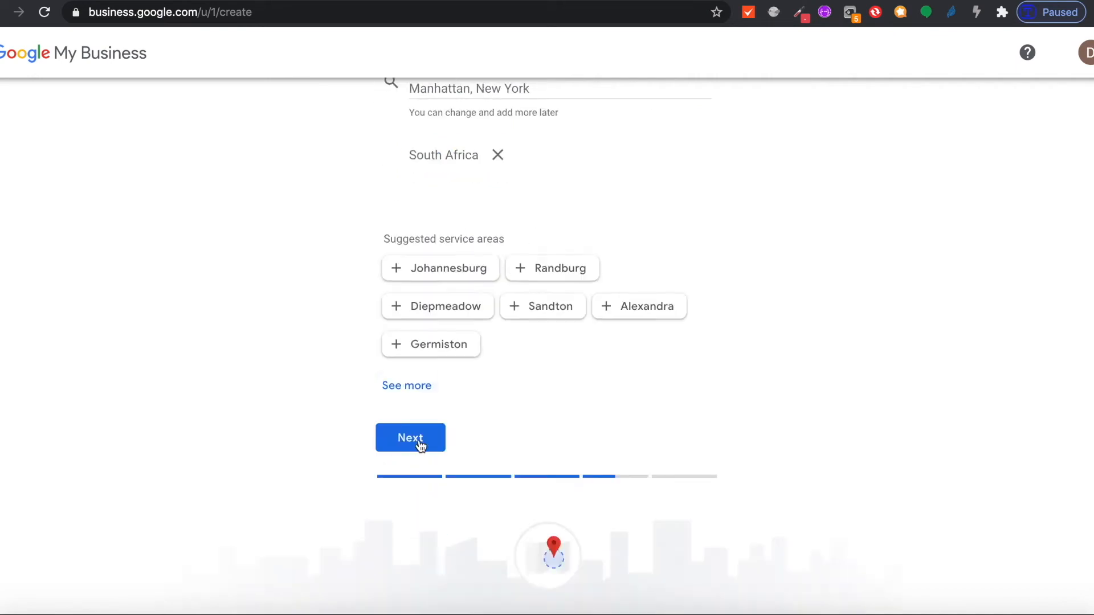
left_click(410, 437)
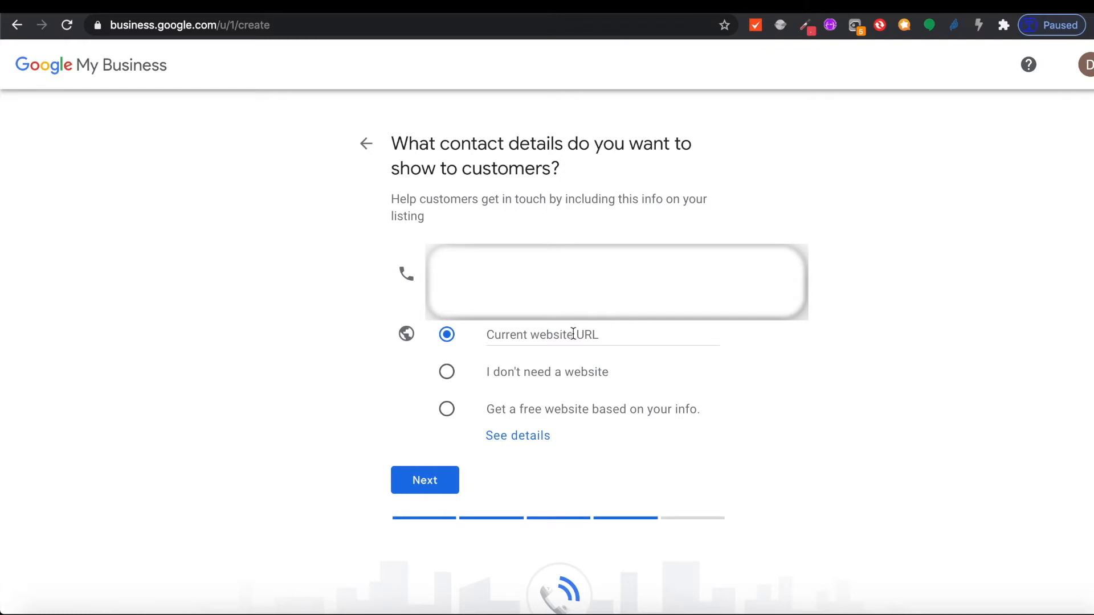
Choose the free website built from the business info and continue
left_click(446, 409)
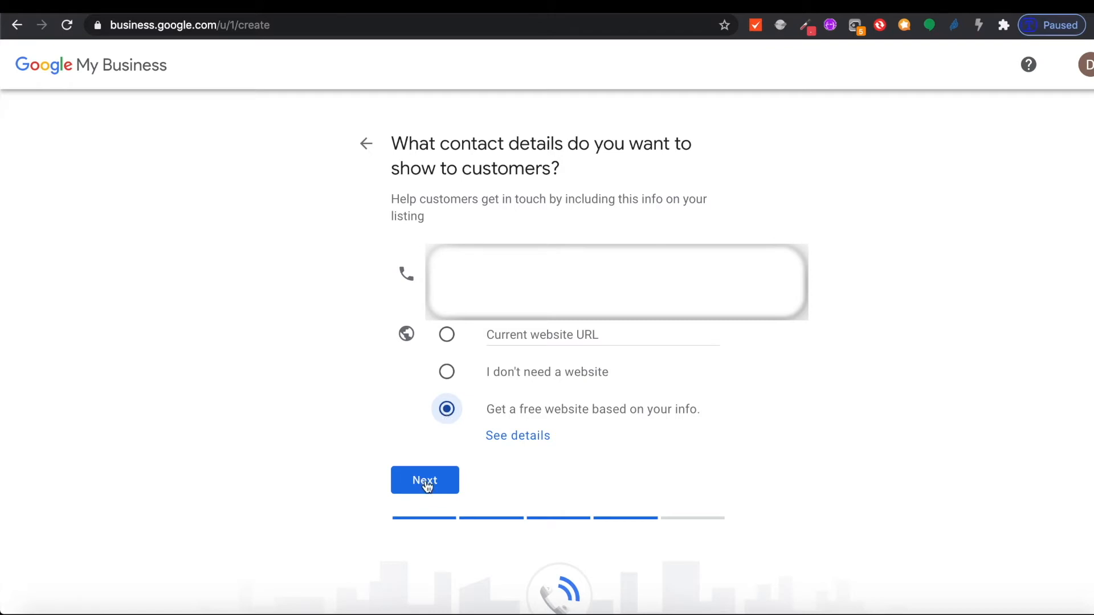
left_click(424, 480)
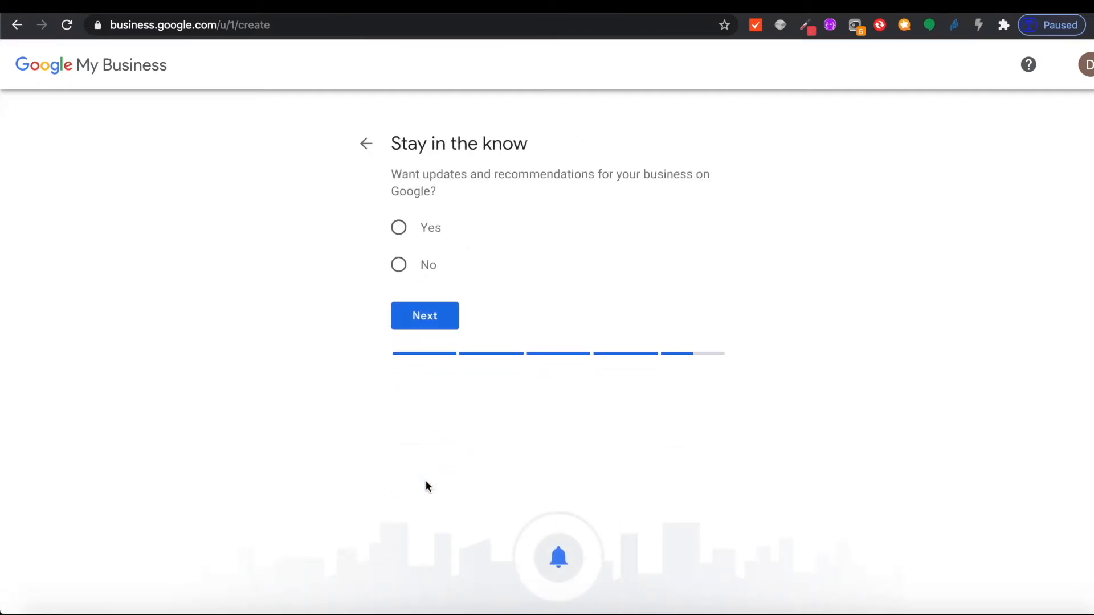
mouse_move(589, 239)
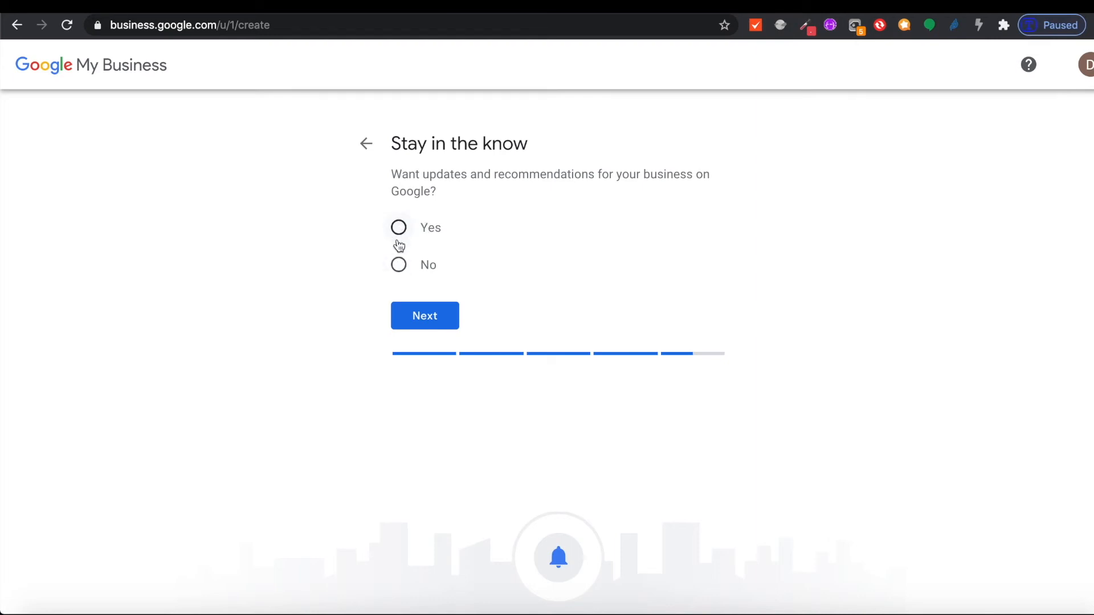
Decline Google updates and recommendations and move to the final step
left_click(399, 265)
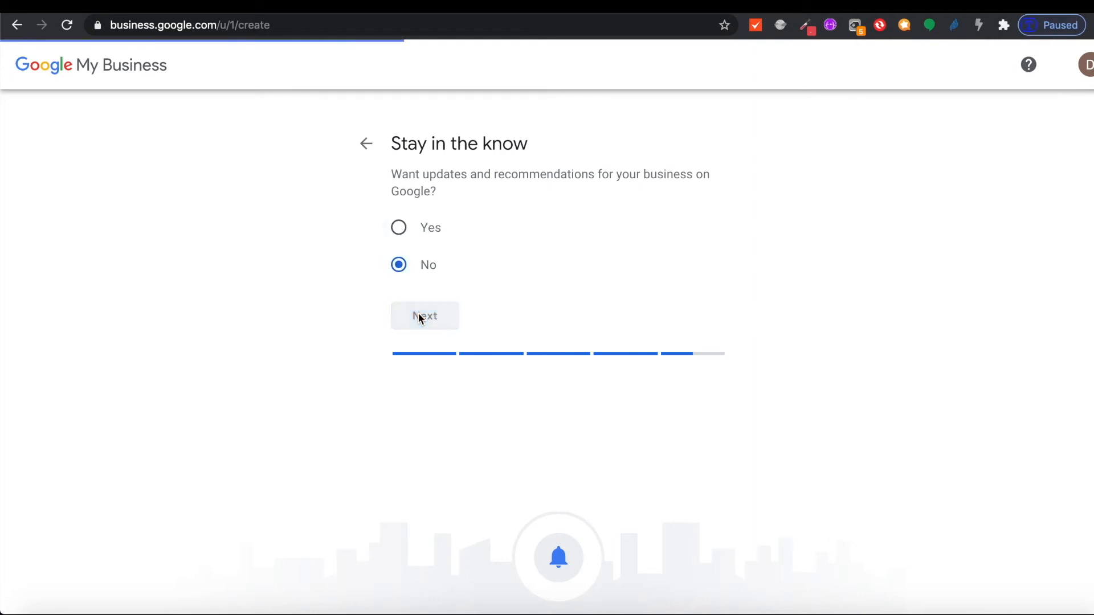
left_click(423, 316)
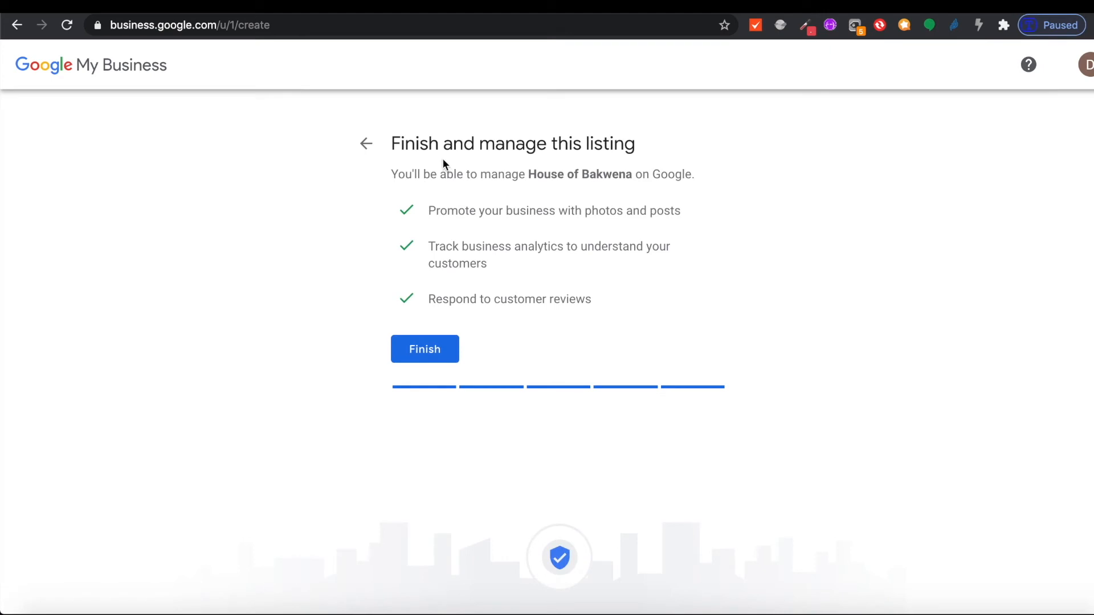
mouse_move(691, 234)
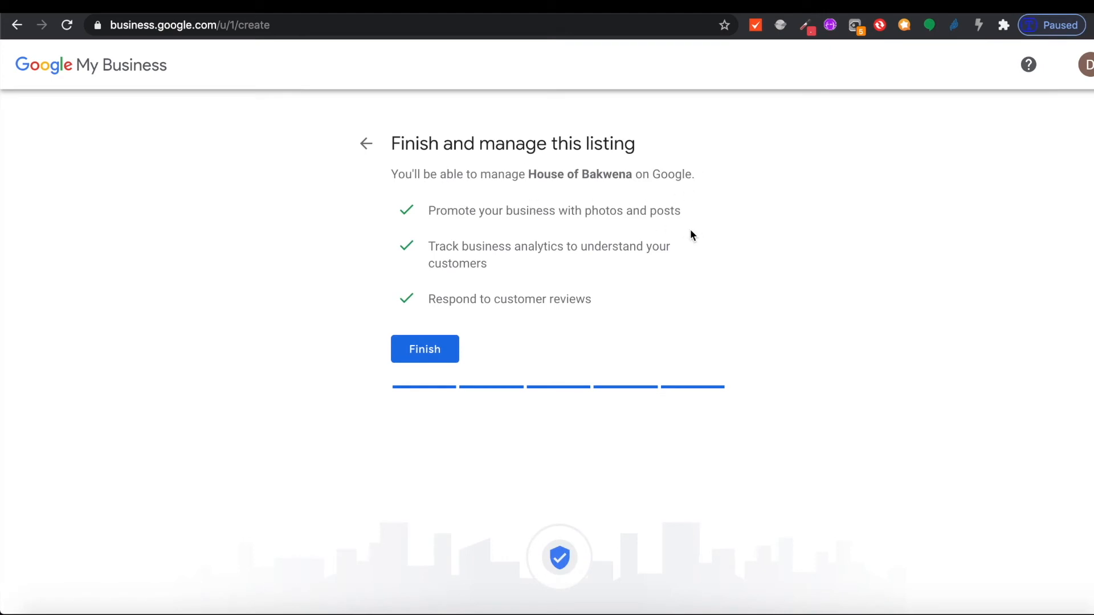
mouse_move(551, 334)
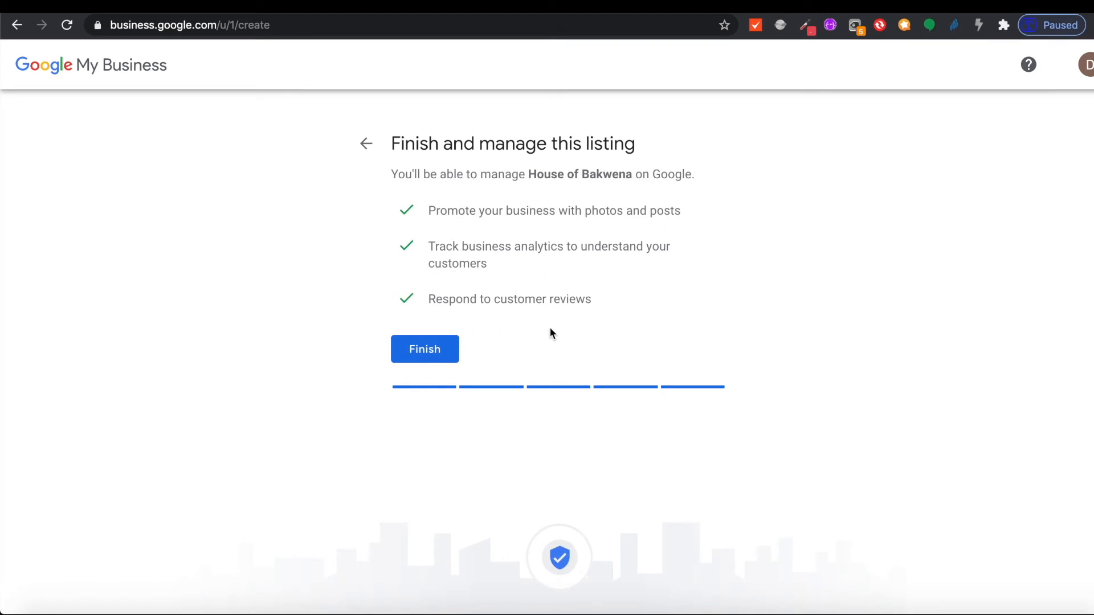
Finish the House of Bakwena listing and reach mailing-address verification
left_click(424, 348)
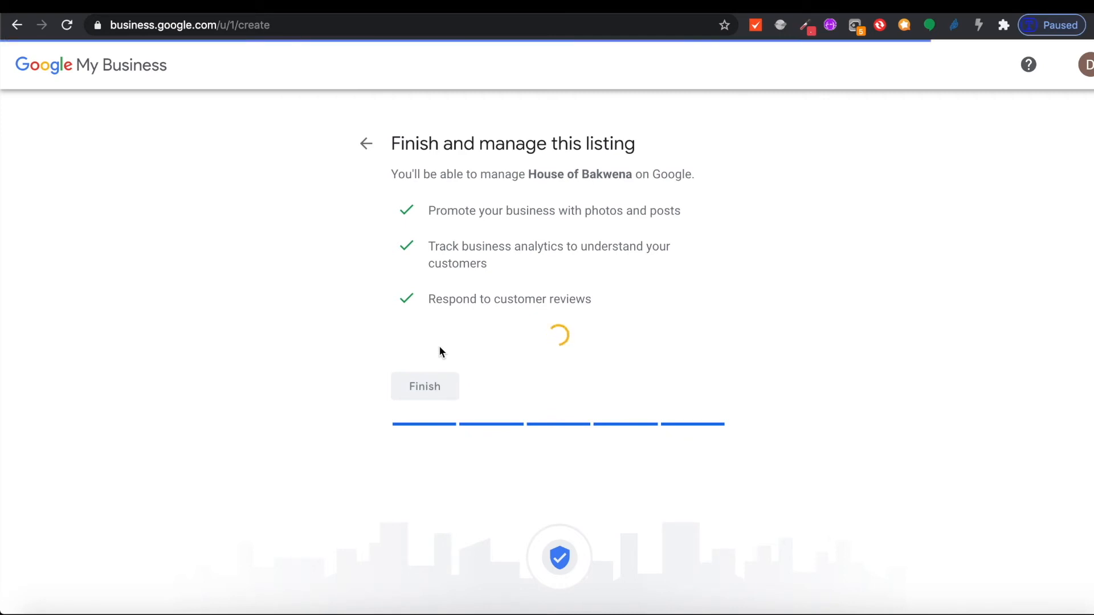
left_click(423, 387)
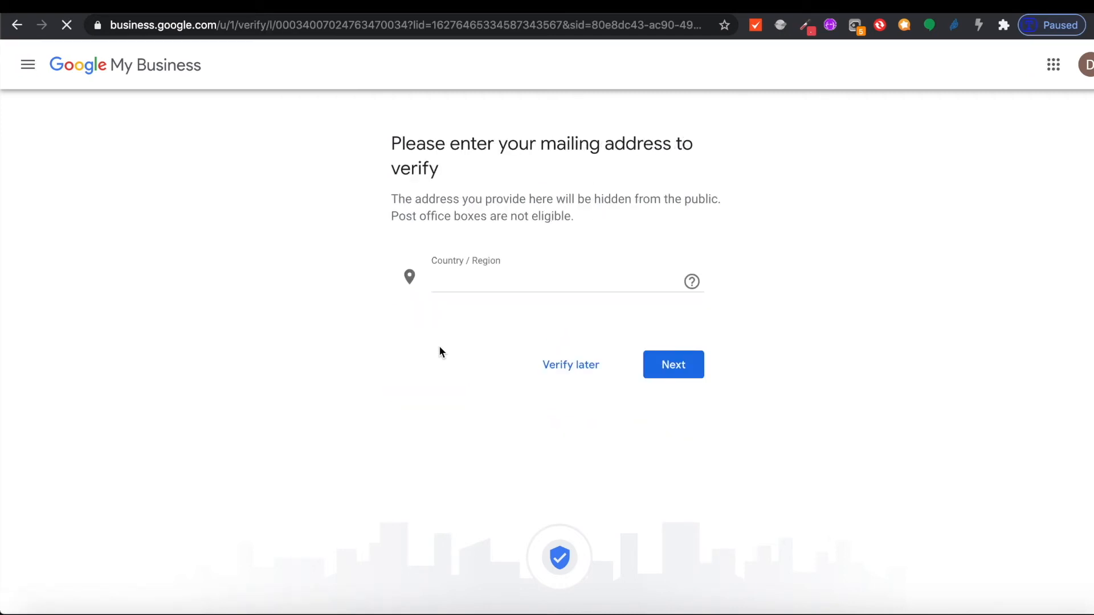
Submit the mailing address to request the postcard and continue to the dashboard
left_click(558, 282)
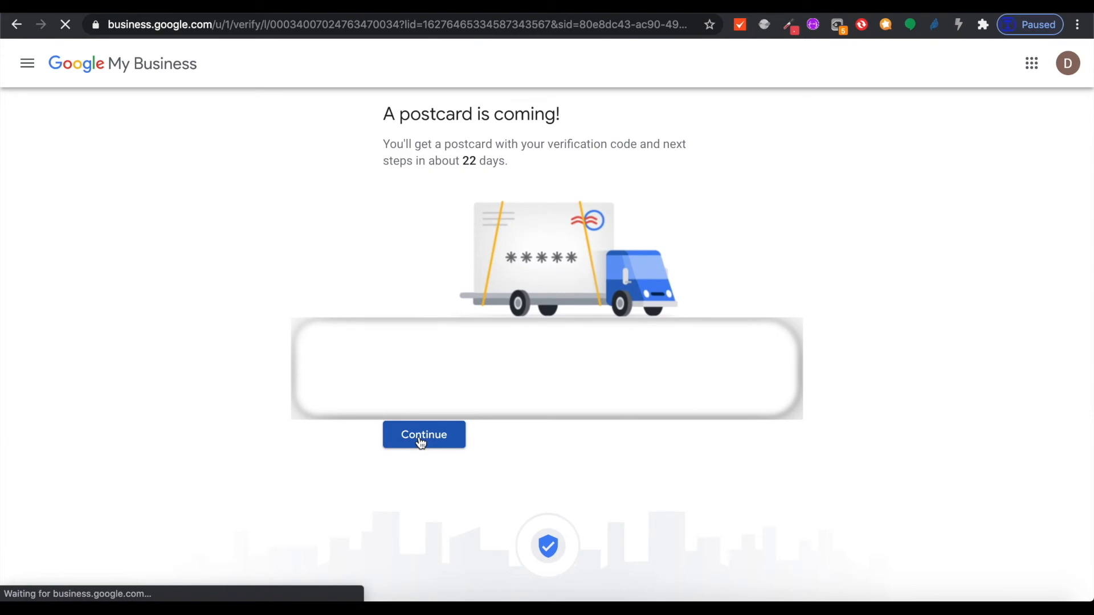
left_click(423, 434)
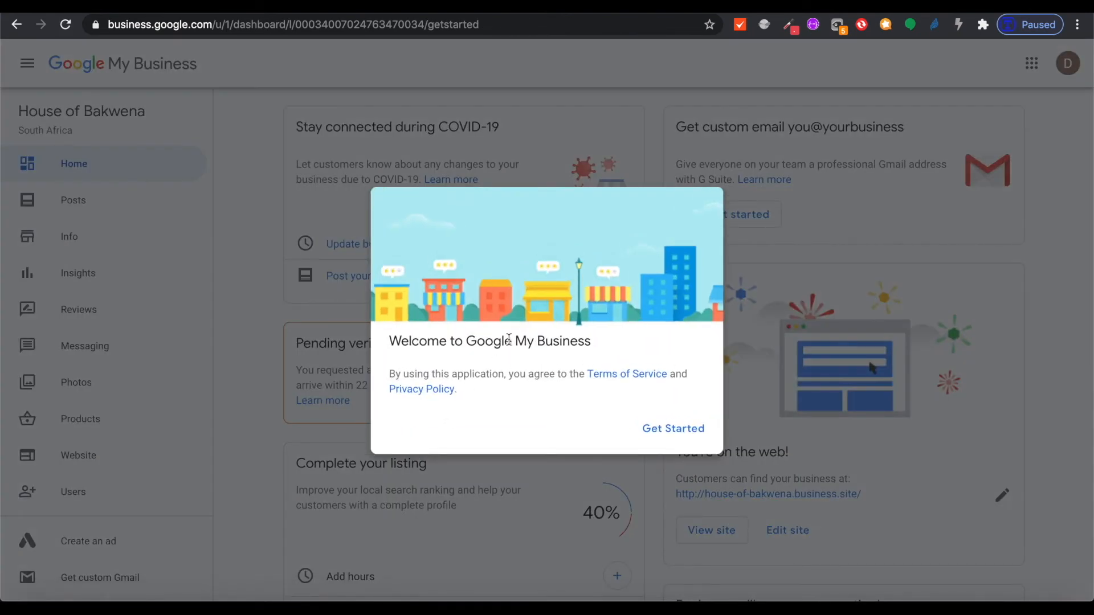
Dismiss the welcome dialog with Get Started and review the Pending verification notice
left_click(672, 428)
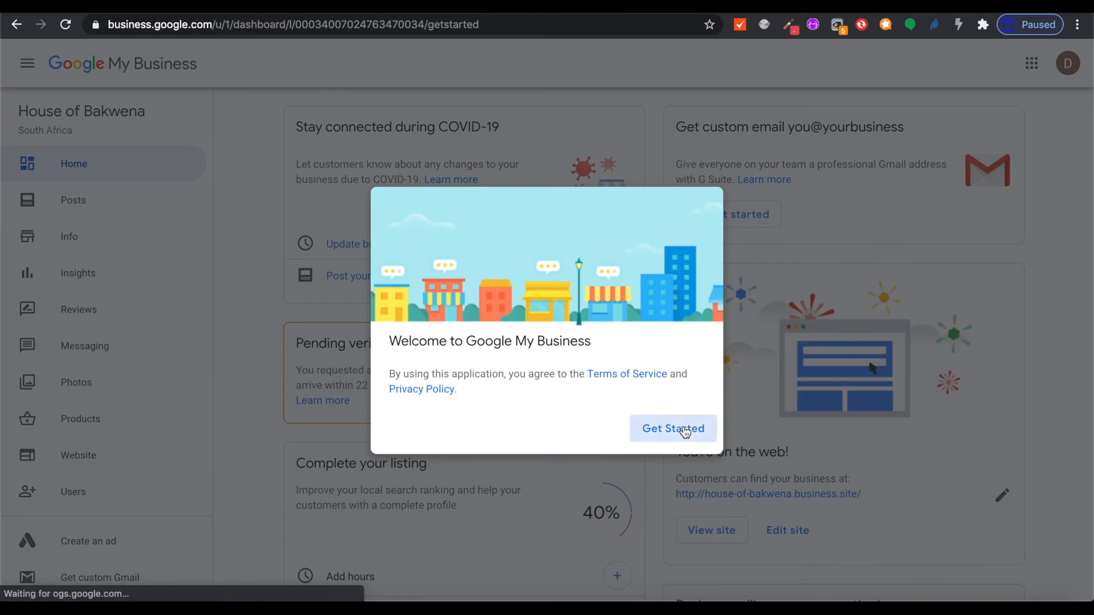
left_click(672, 428)
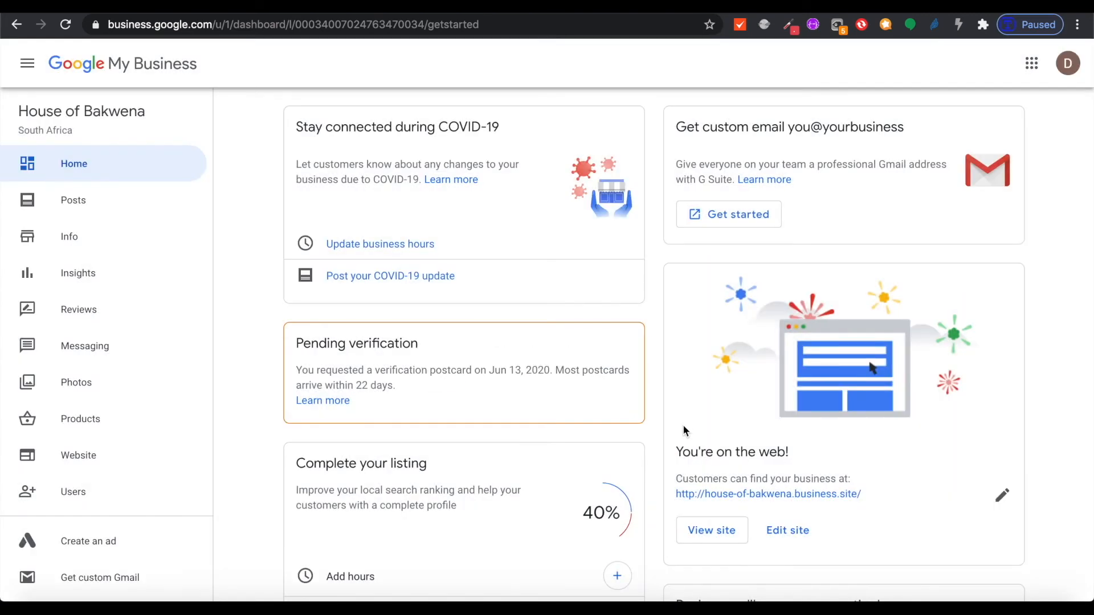
mouse_move(289, 343)
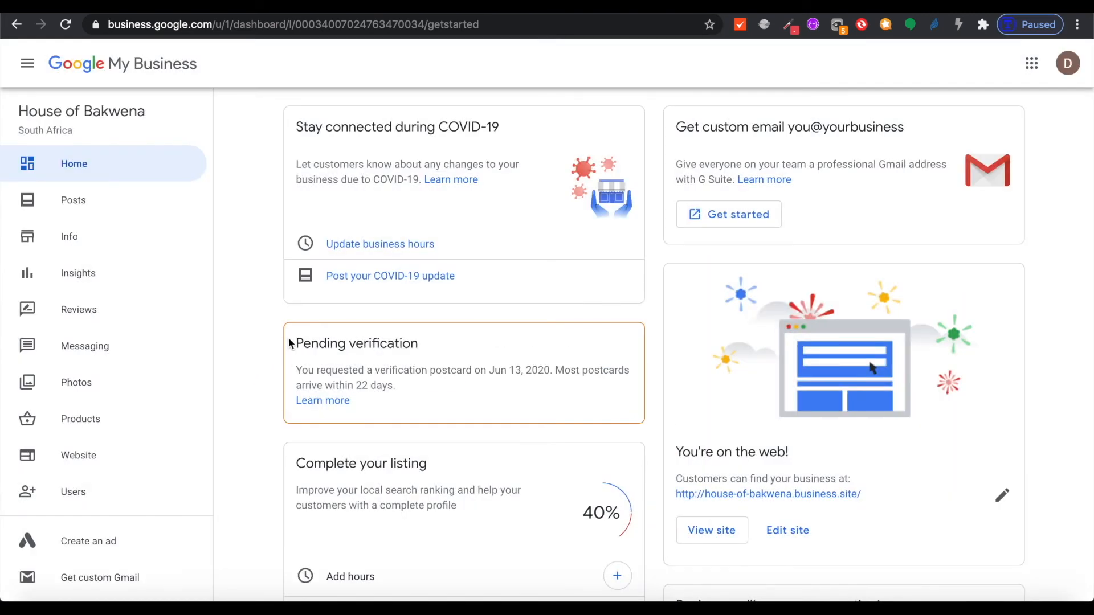
double_click(356, 343)
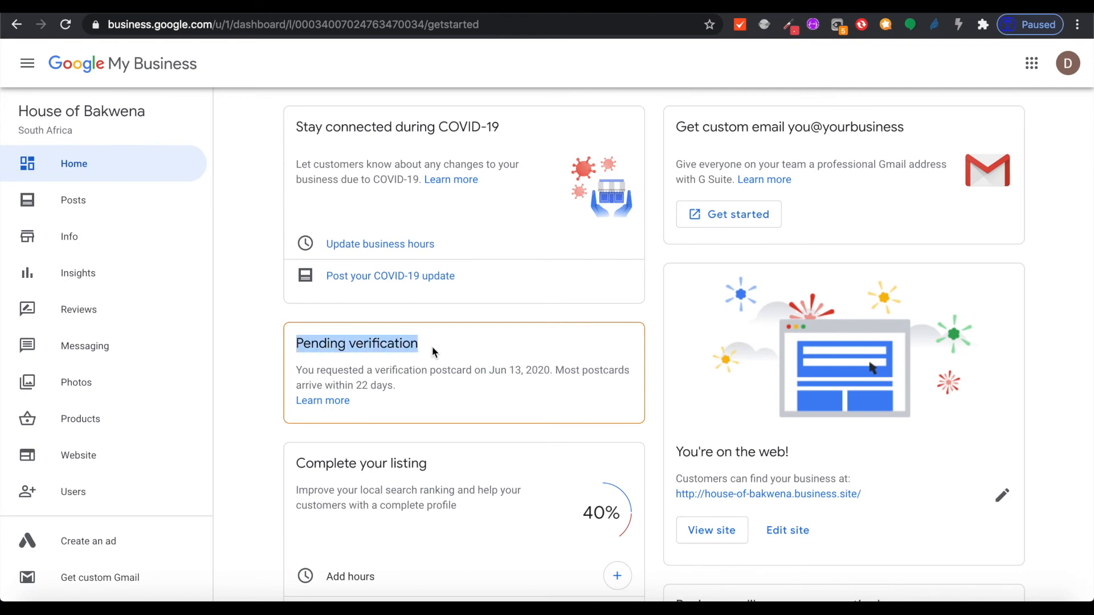
View the free House of Bakwena site from the 'You're on the web!' card
scroll("down", 3)
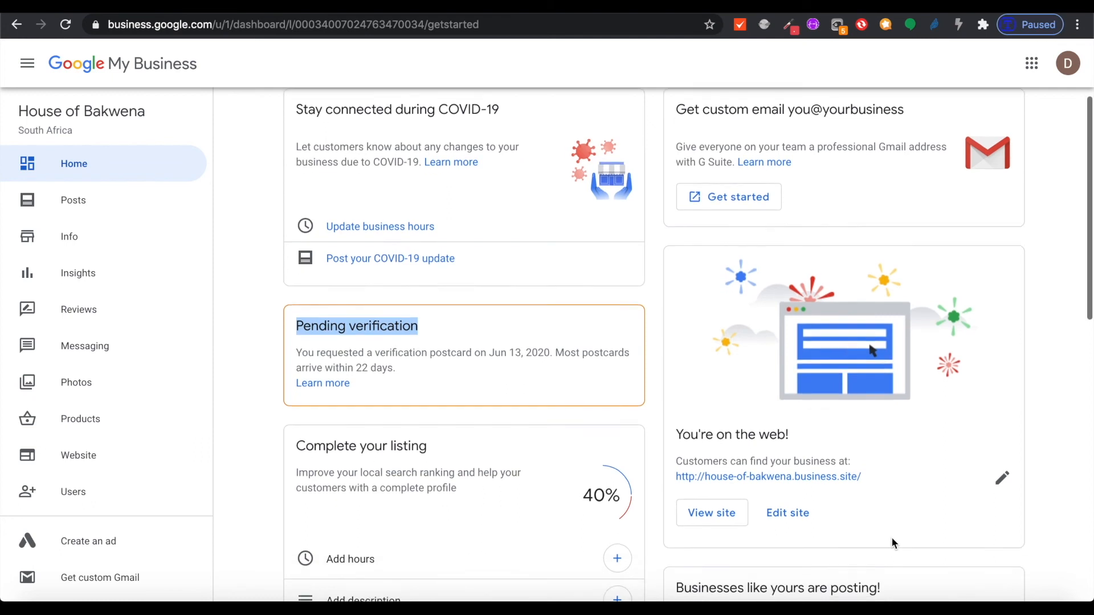
scroll("down", 3)
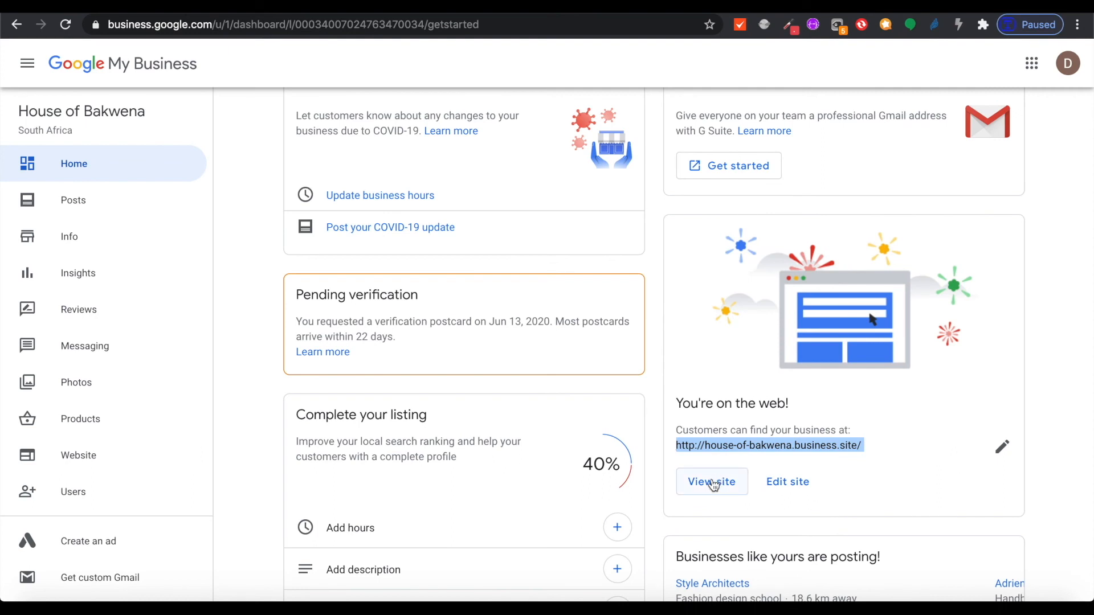
mouse_move(711, 481)
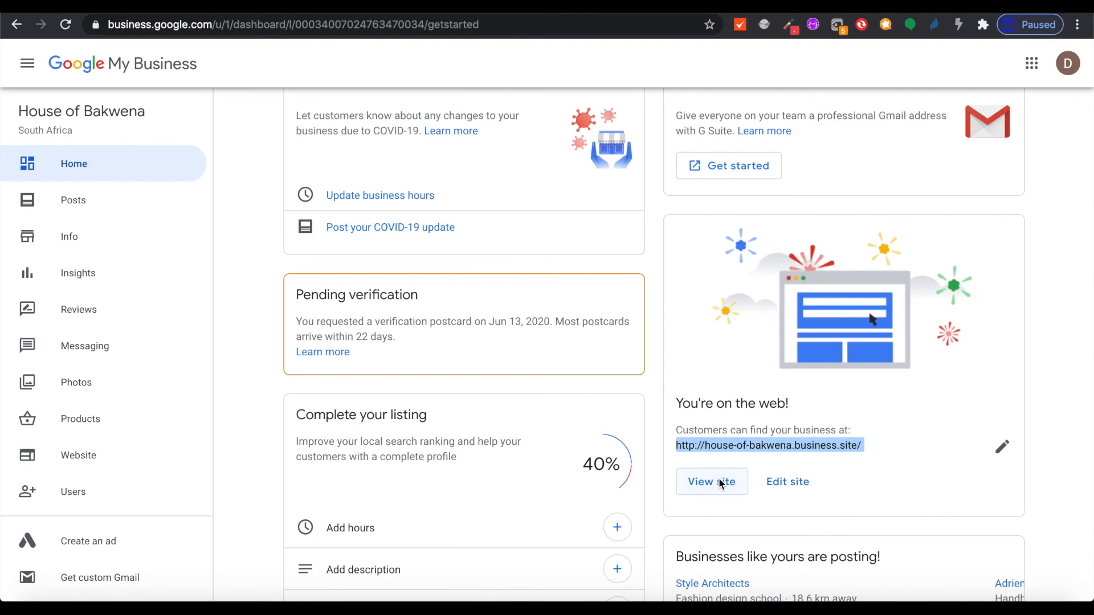
left_click(711, 480)
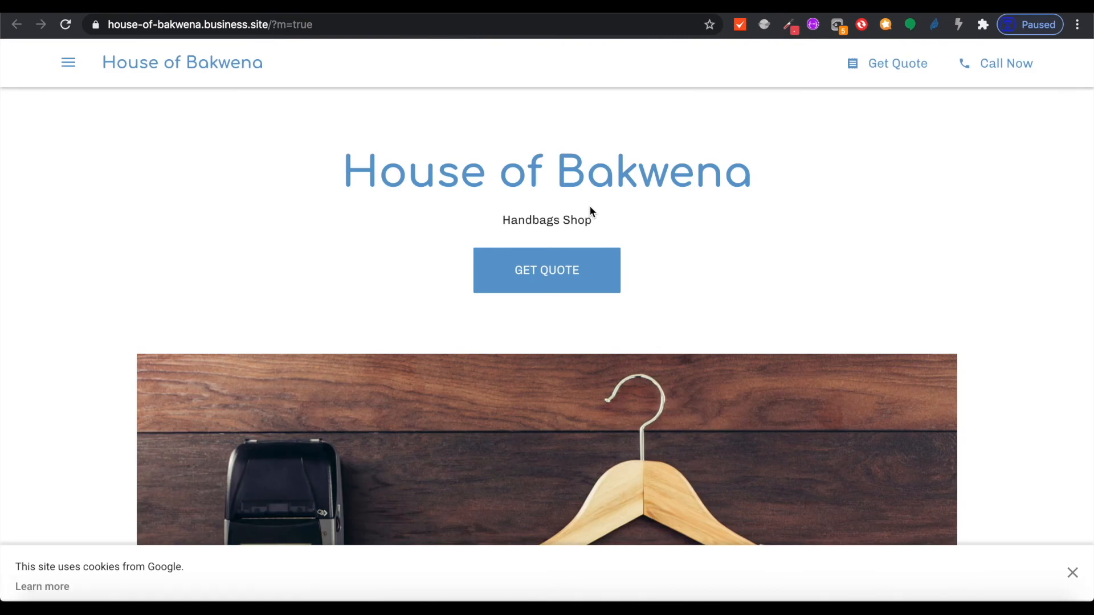
scroll("down", 3)
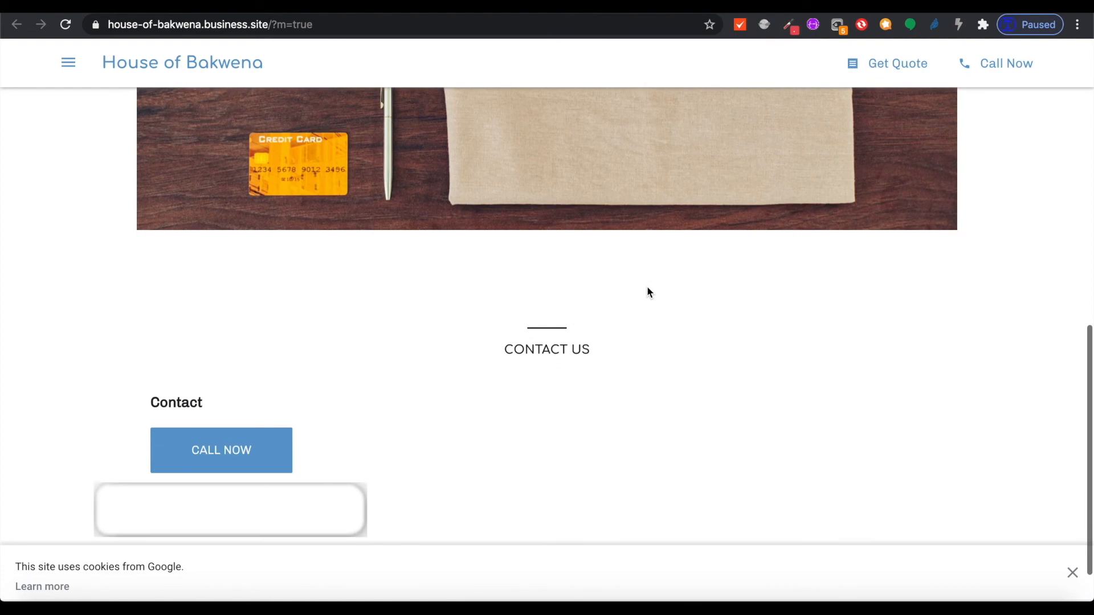
scroll("up", 3)
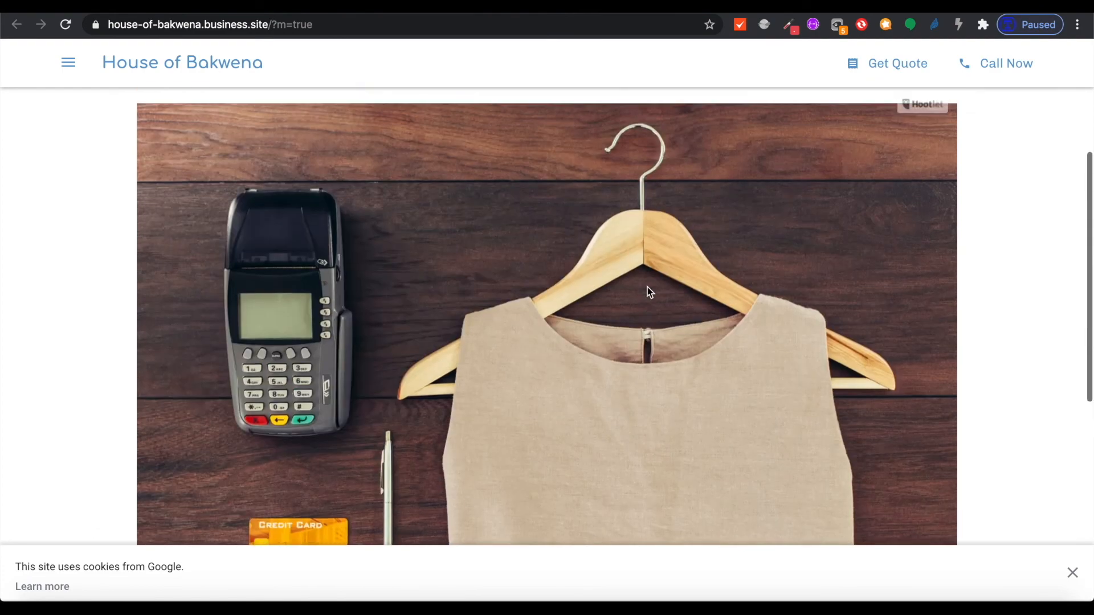
scroll("up", 3)
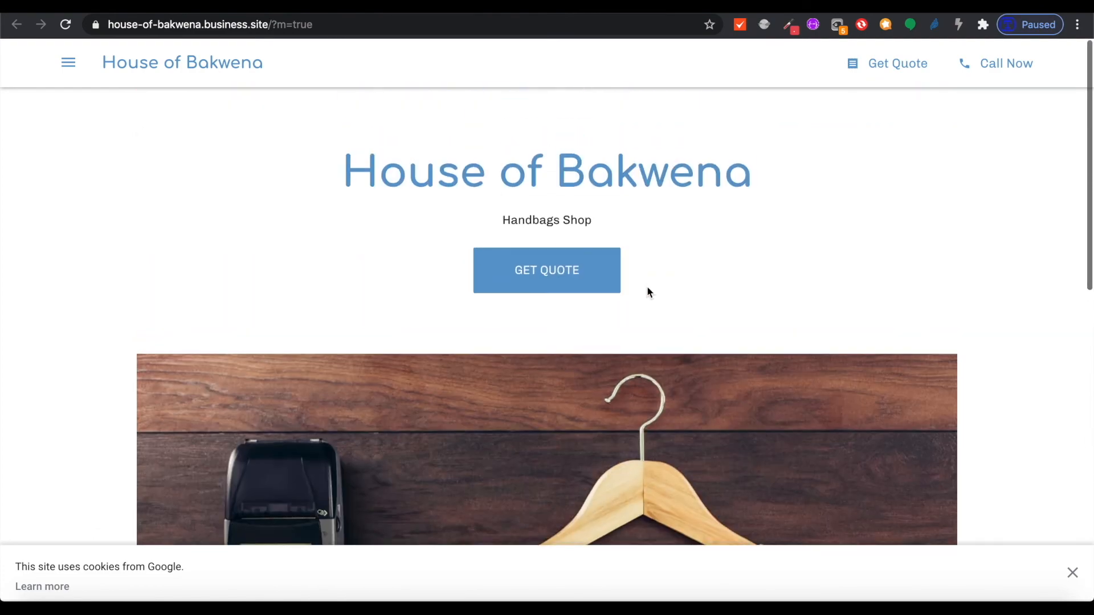
mouse_move(657, 182)
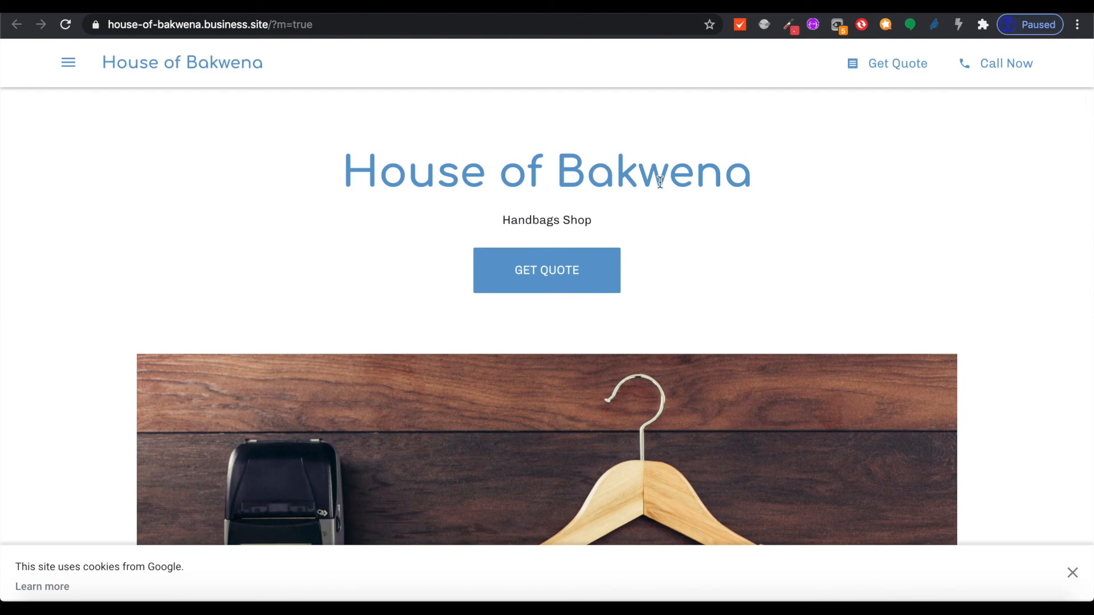
mouse_move(669, 196)
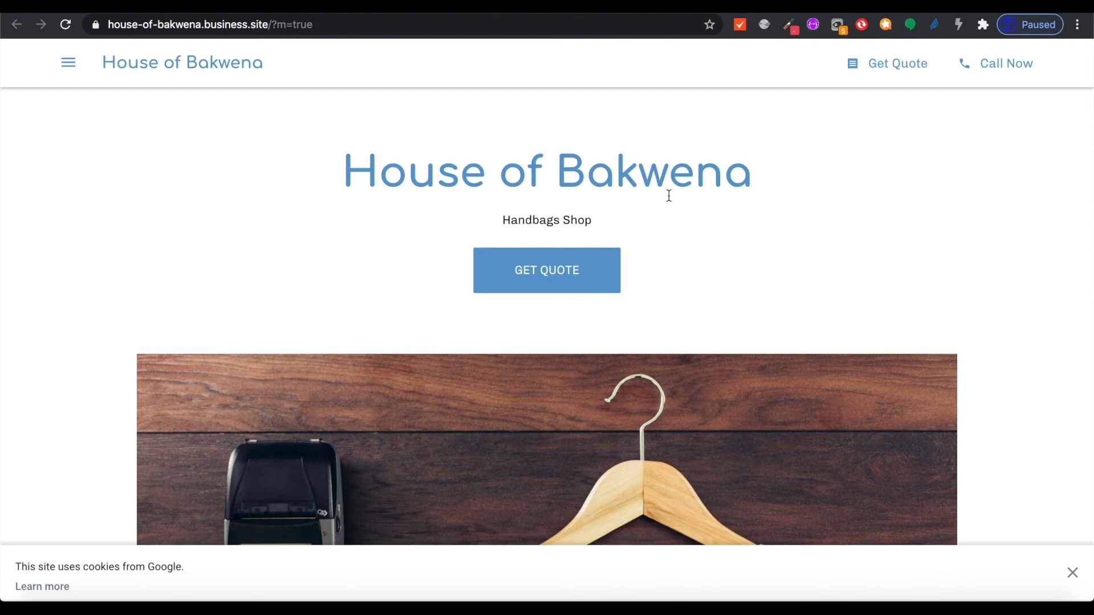
scroll("down", 3)
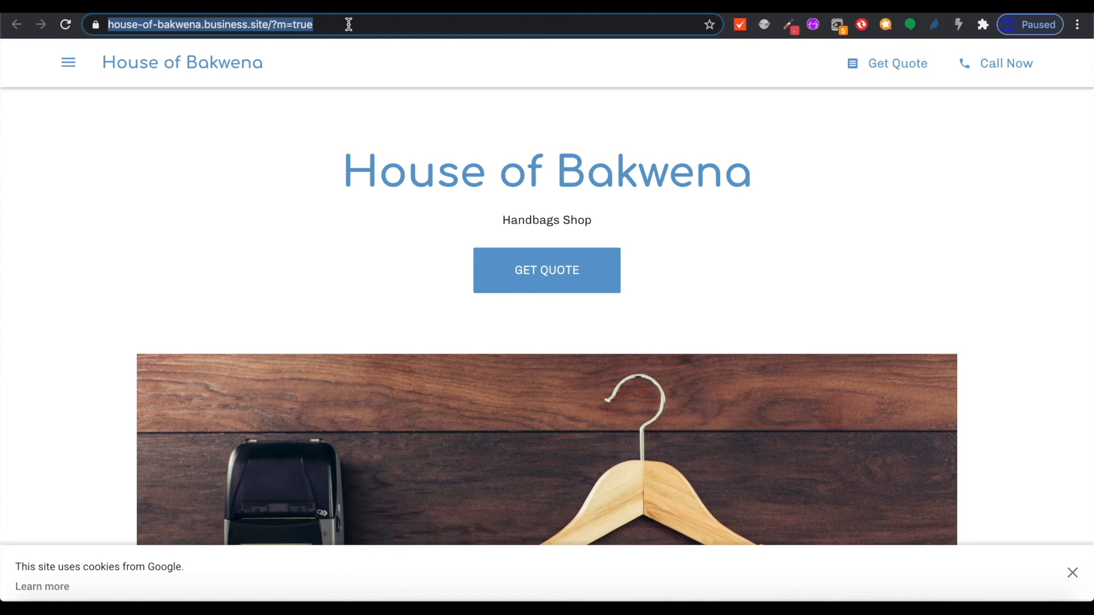
mouse_move(701, 233)
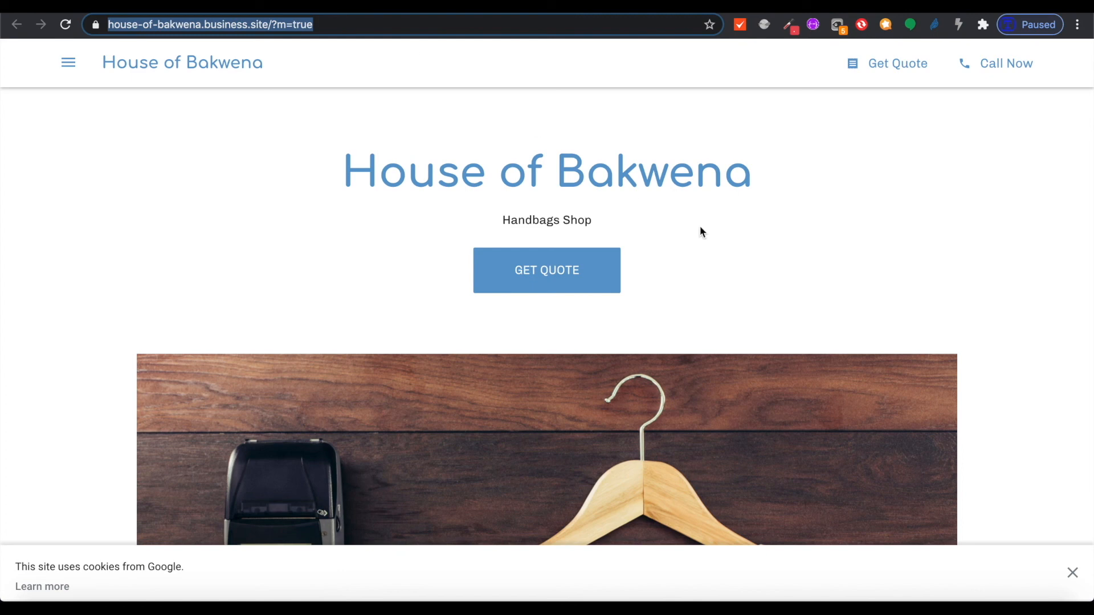